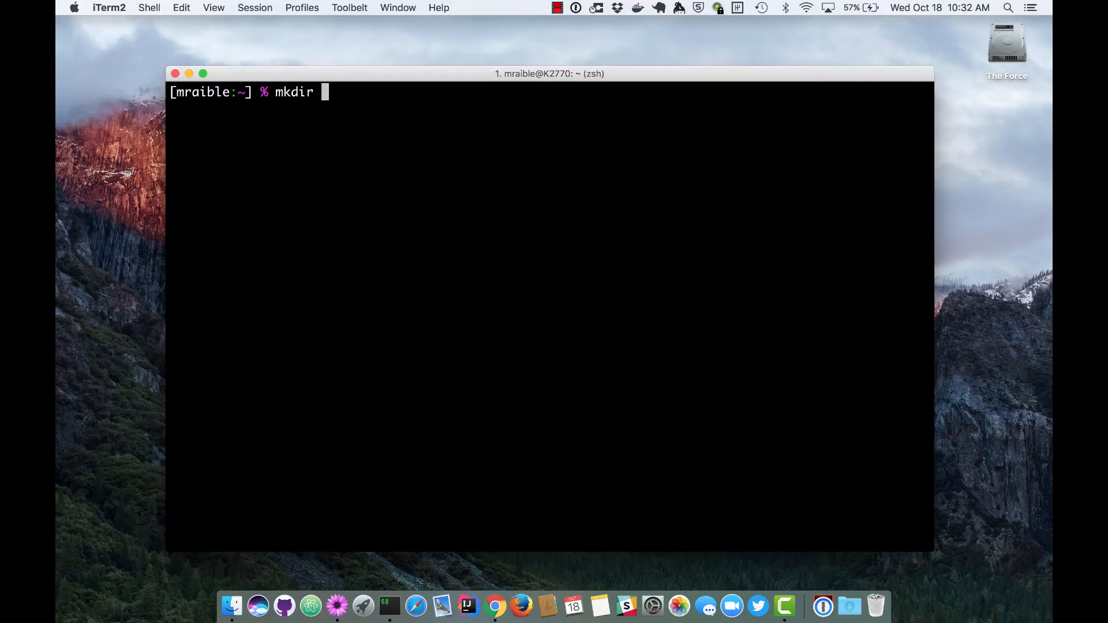
- Create the jhipster-oidc folder and start yo jhipster, naming the app oidc
key(Return)
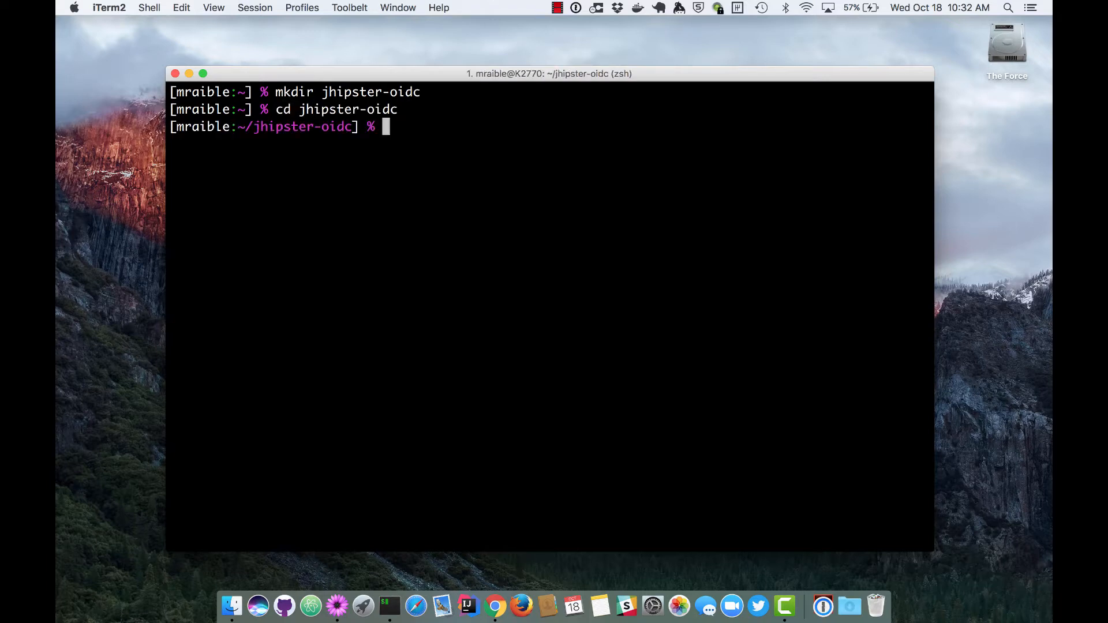
text(yo jhipster)
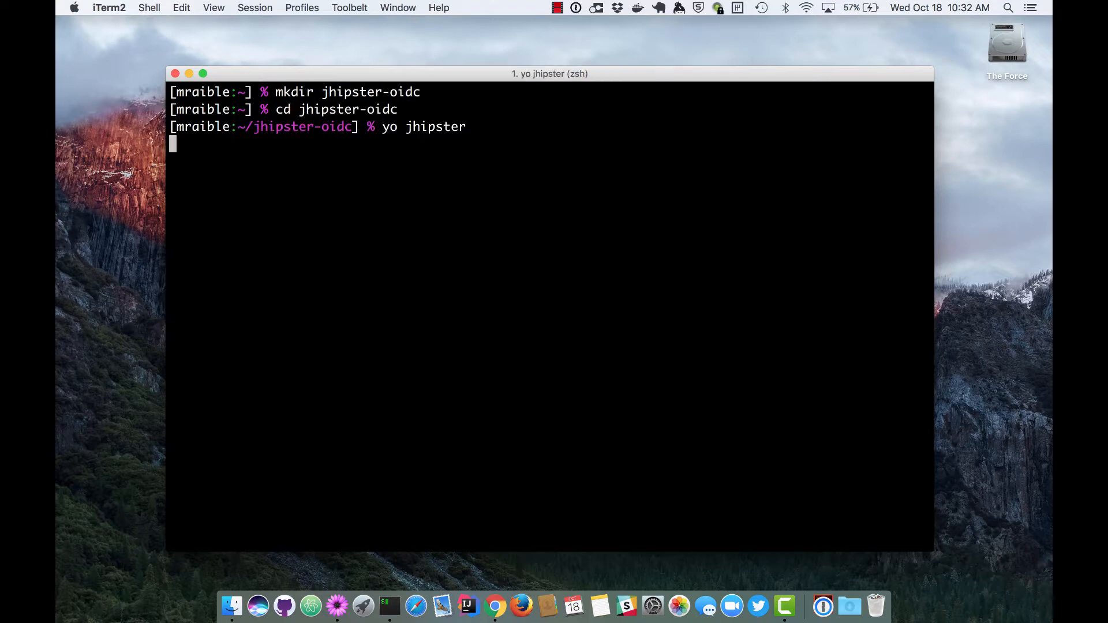
key(Return)
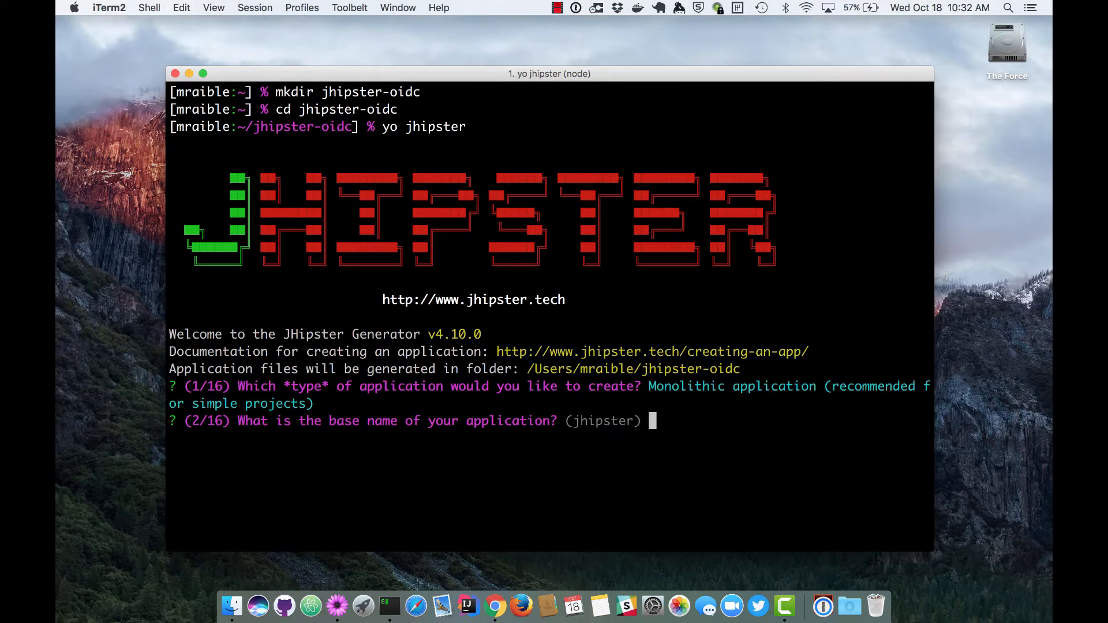
text(oidc)
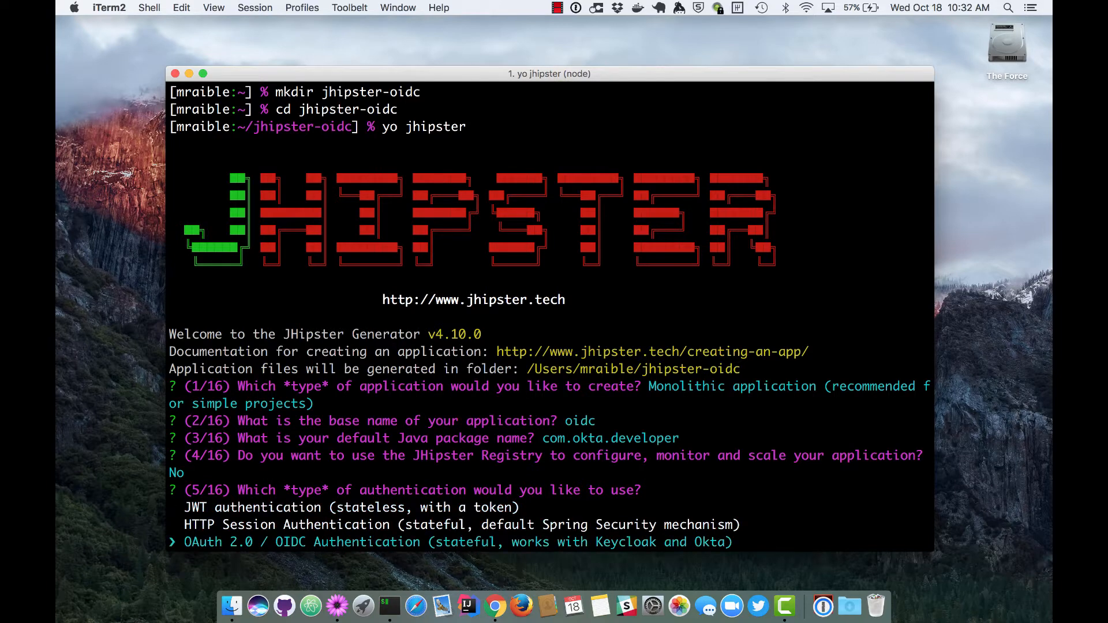
- Answer the generator prompts: OAuth 2.0 / OIDC, PostgreSQL, Angular 4 and default languages
key(Return)
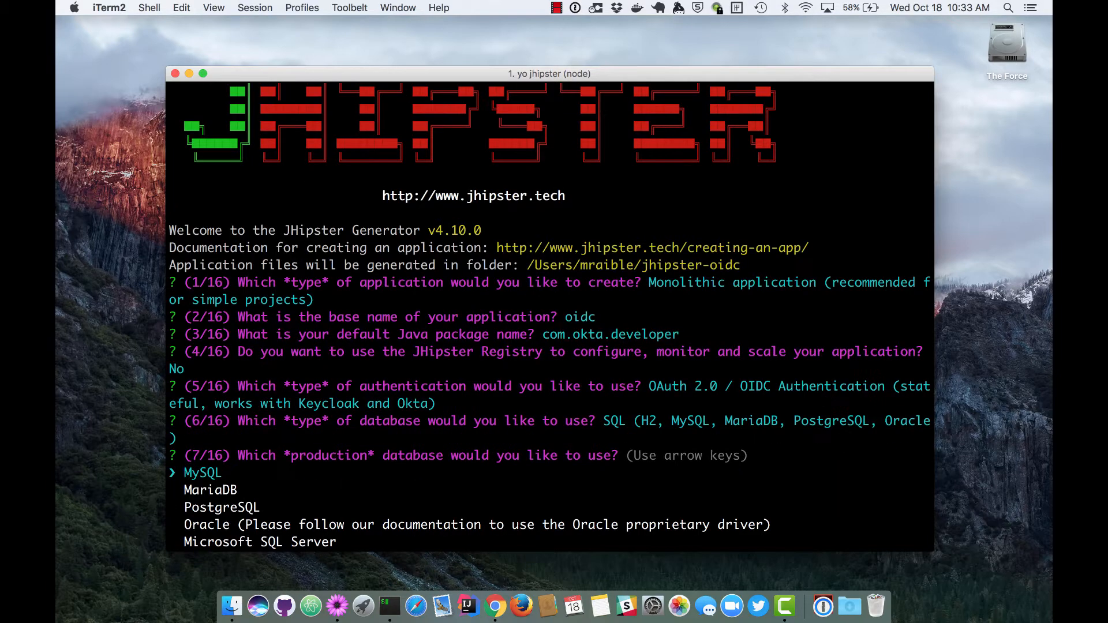
key(Return)
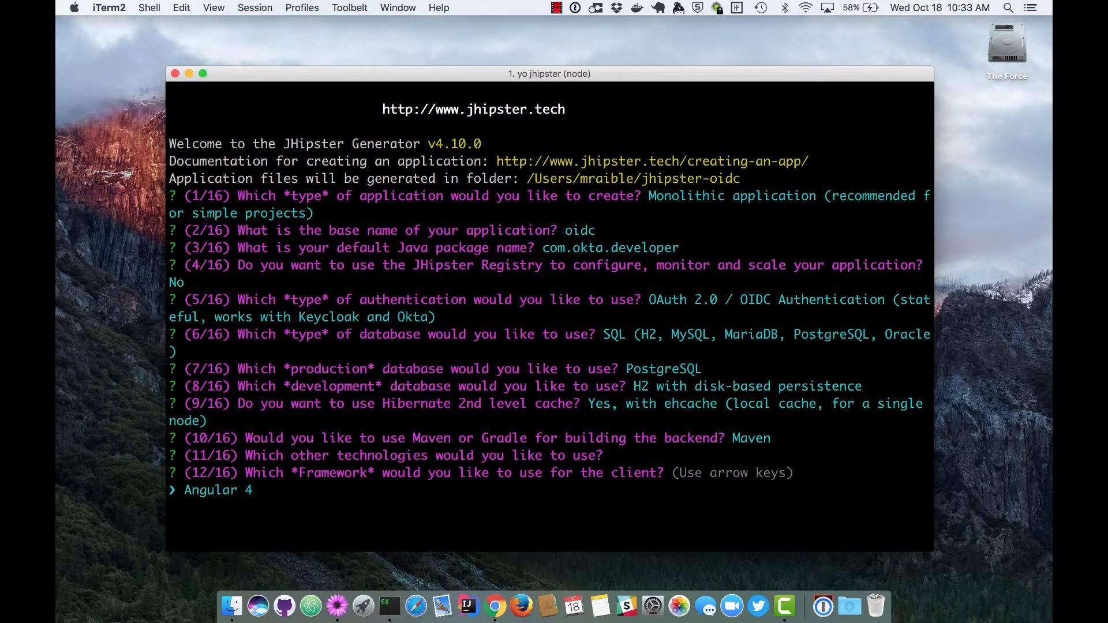
key(Return)
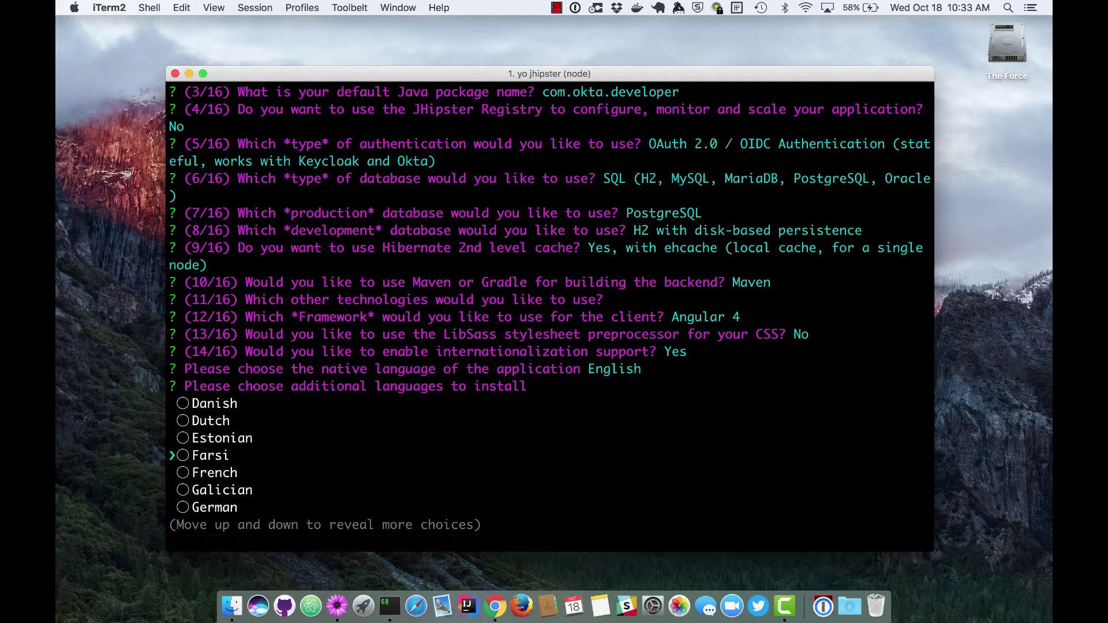
key(Return)
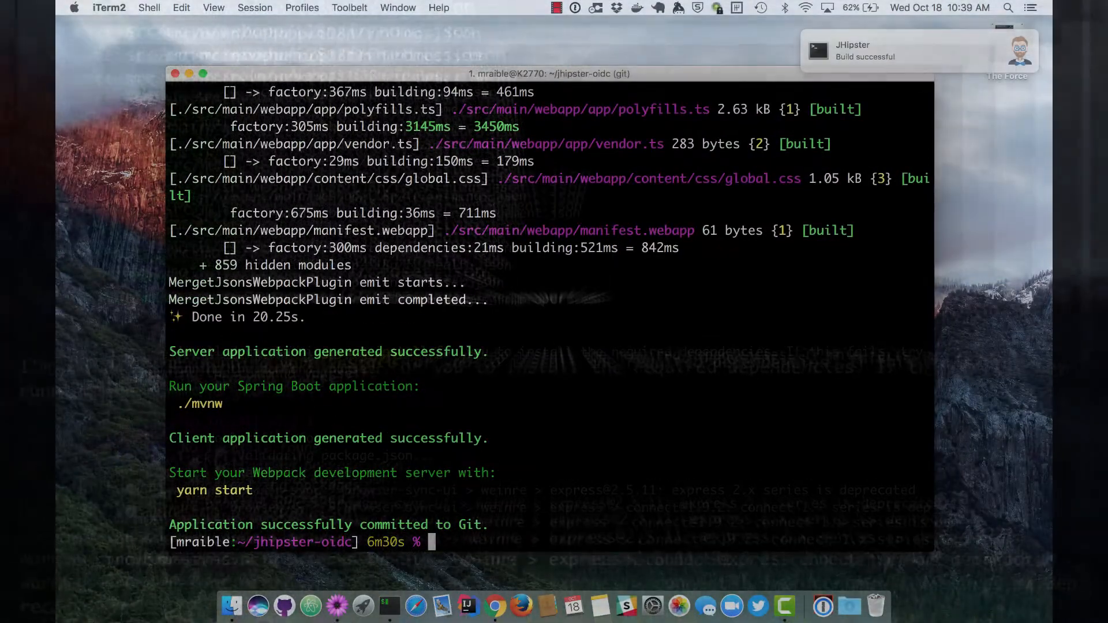
- Start Keycloak with docker-compose and open the running app at localhost:8080
text(docker-compose -f sr)
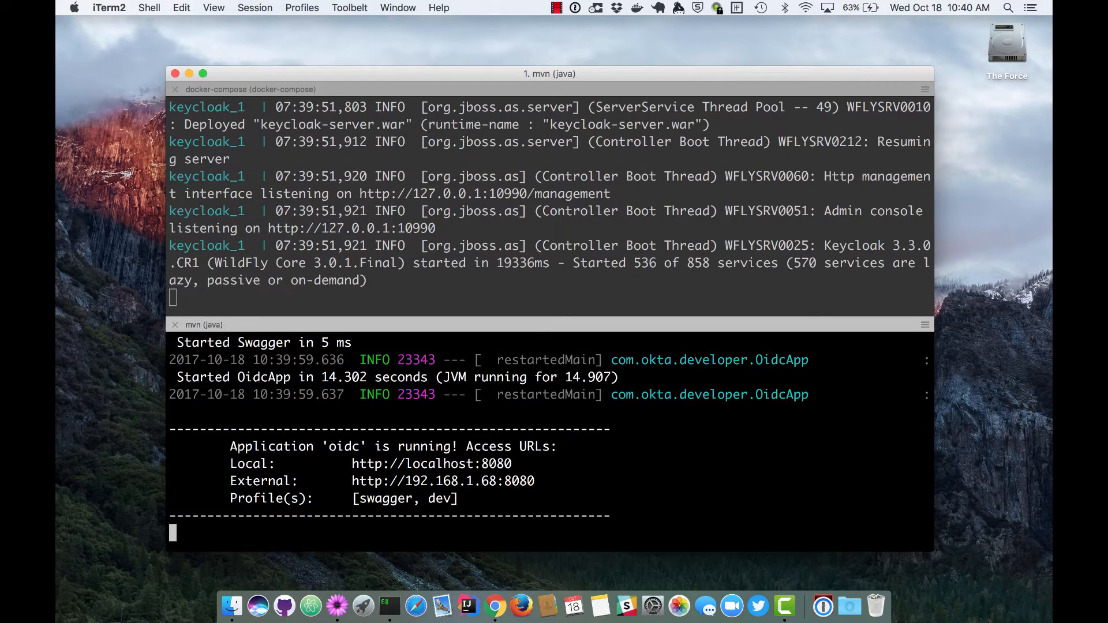
click(495, 606)
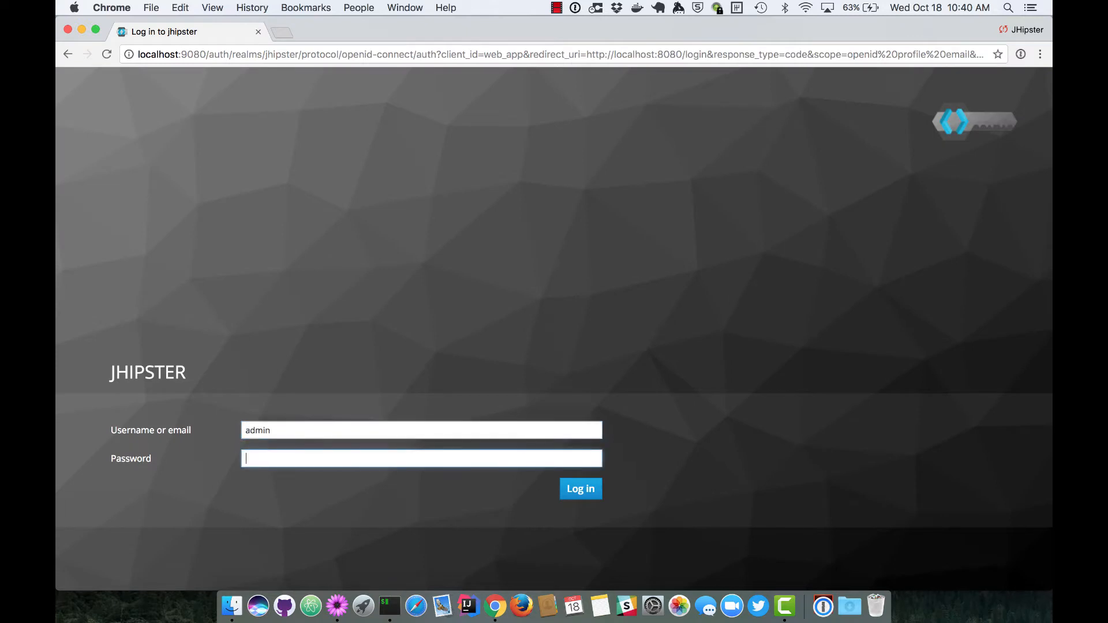
- Log in as admin / admin on the Keycloak login page
click(580, 489)
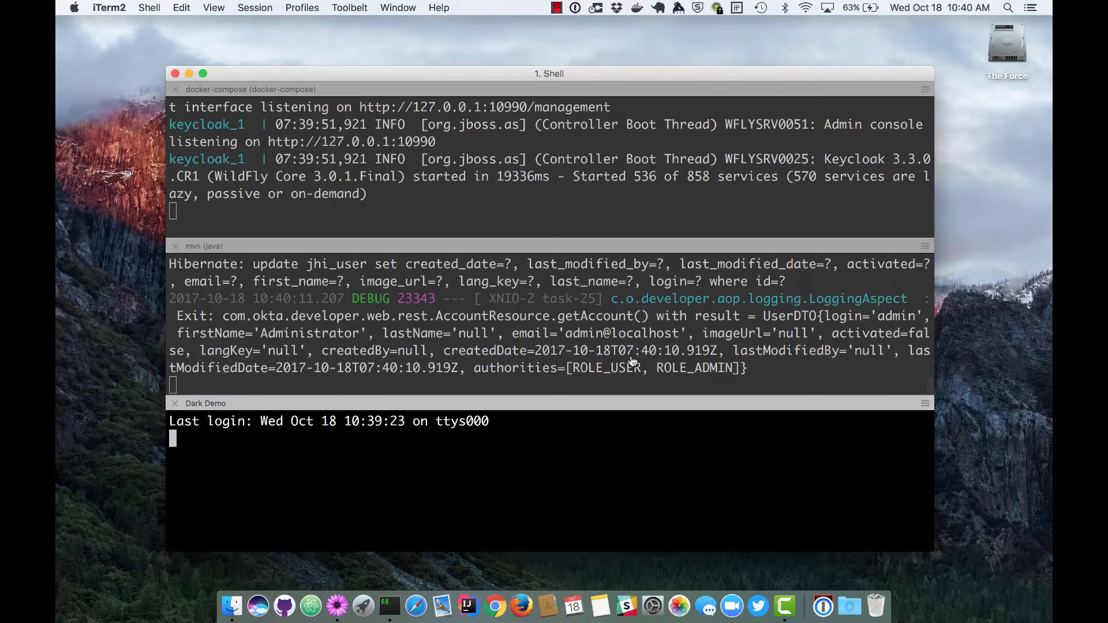
- Change into the jhipster-oidc project folder in a fresh shell
text(cd j)
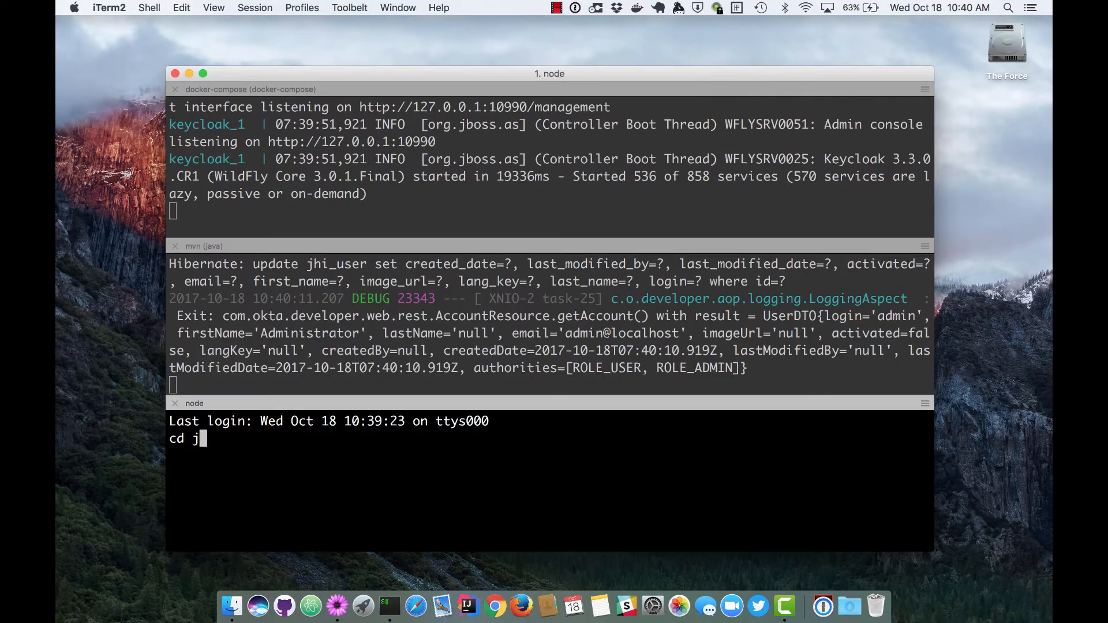
key(Return)
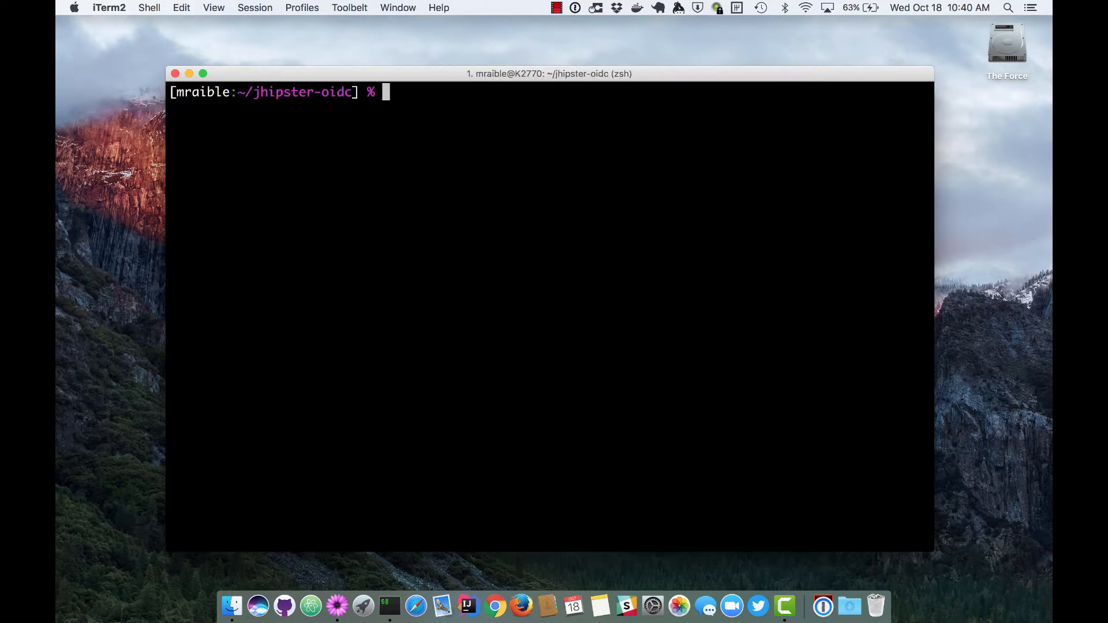
- Open README.md with mate and scroll to its Okta setup section
text(mate README.md)
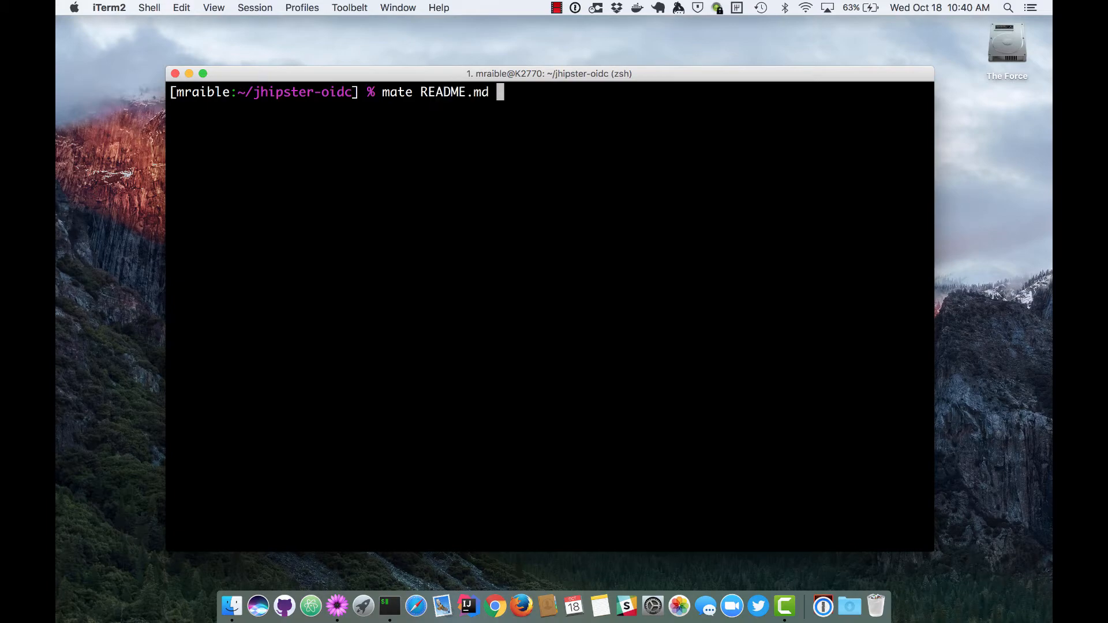
key(Return)
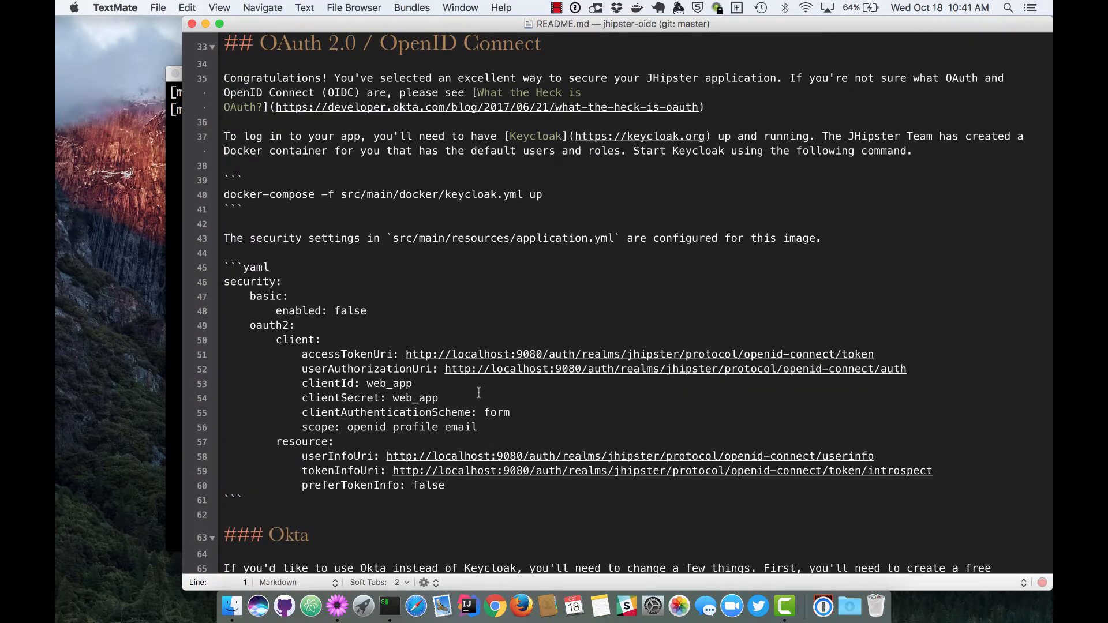
scroll(down, 3)
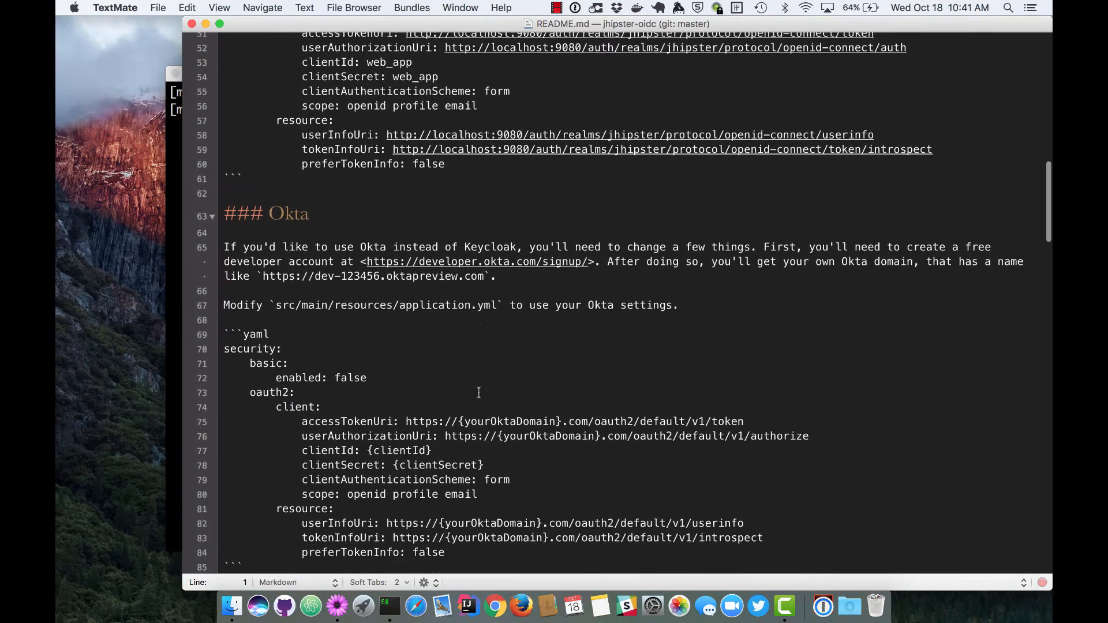
scroll(down, 3)
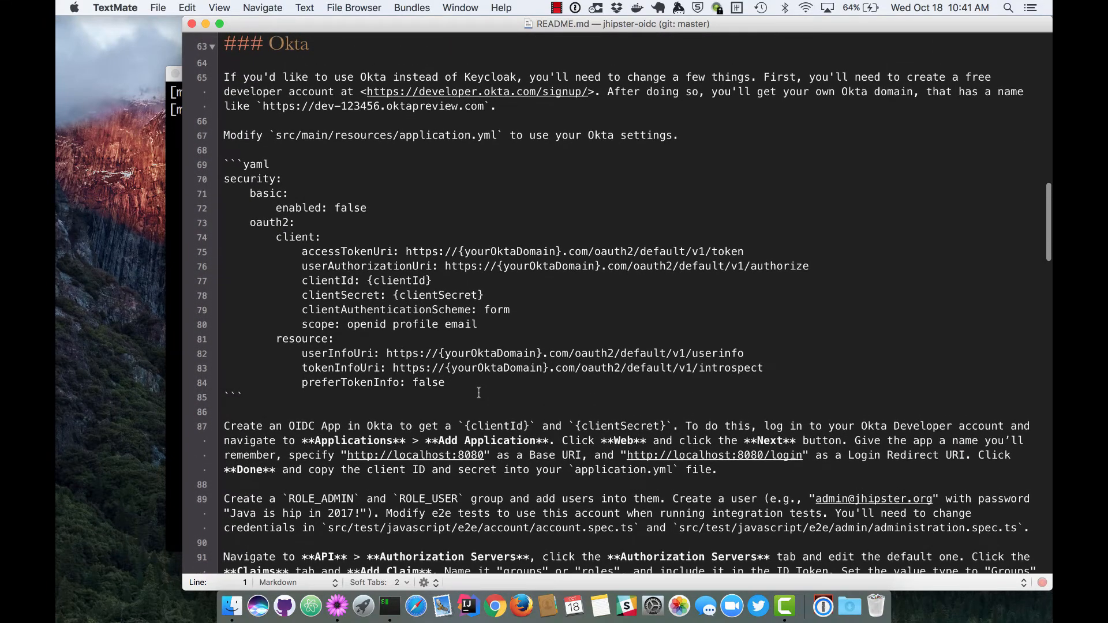
scroll(down, 3)
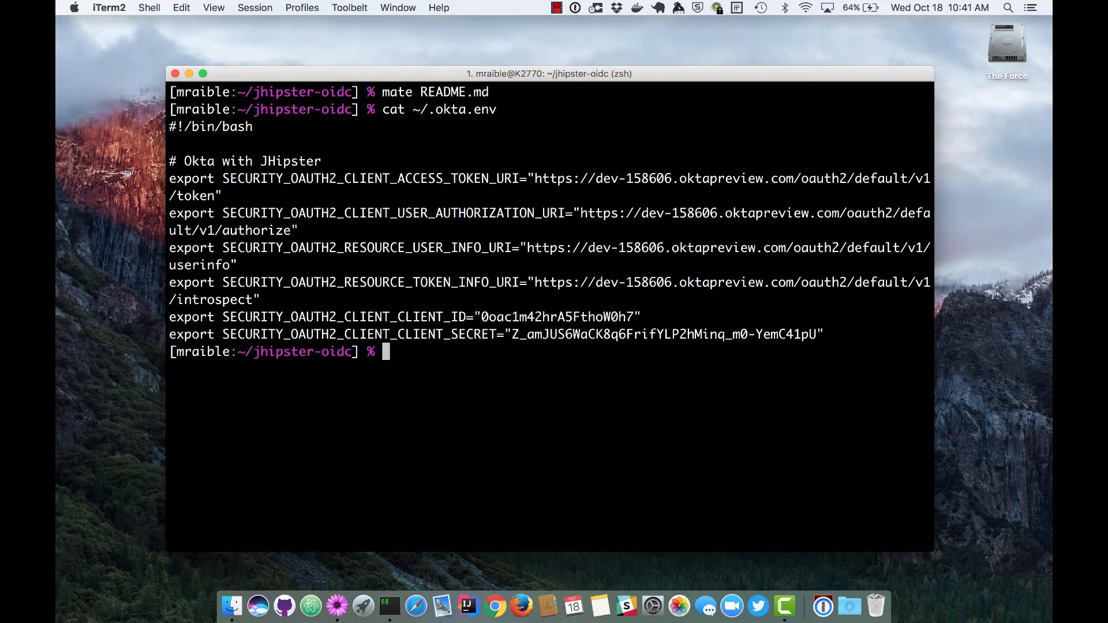
- Source ~/.okta.env to load the Okta environment variables into the shell
text(s)
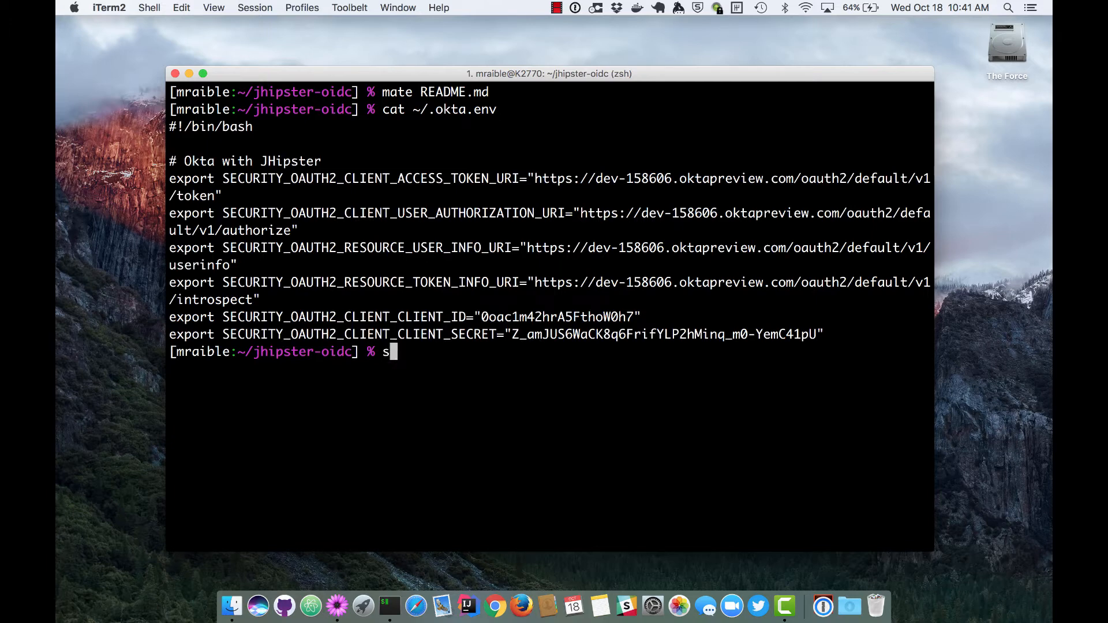
text(ource ~/.okta)
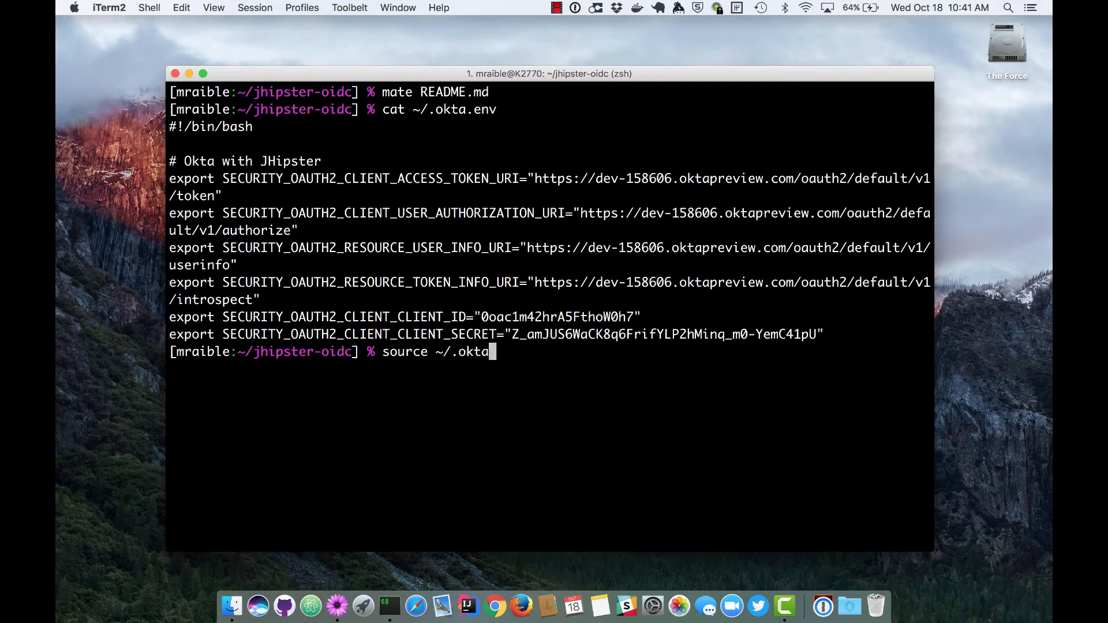
key(Return)
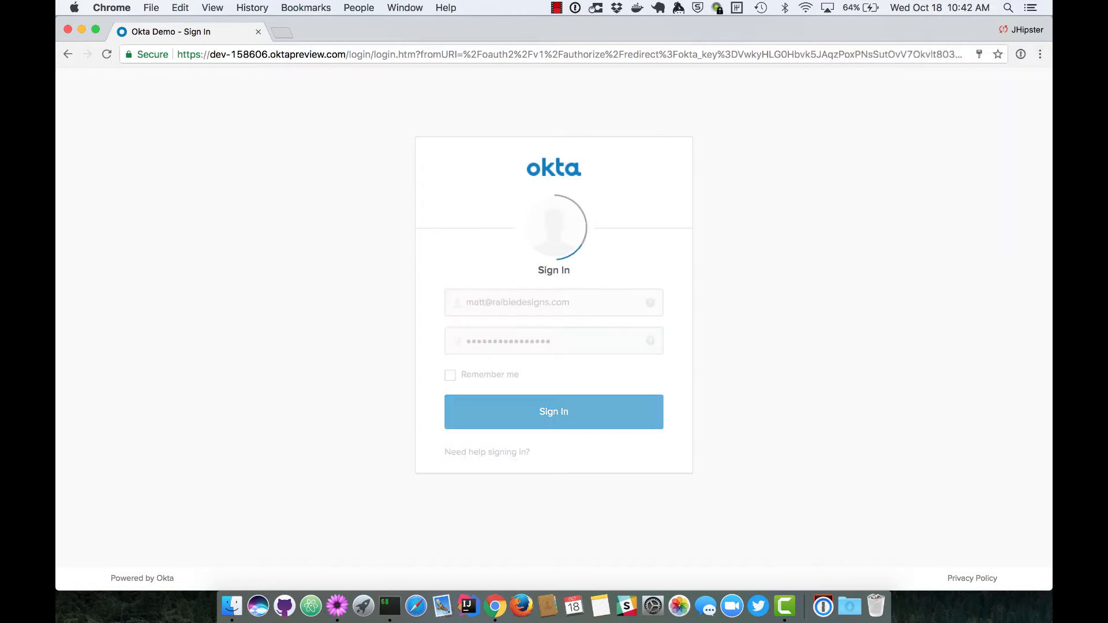
- Sign in with the Okta account and view Administration > Configuration in the app
click(553, 411)
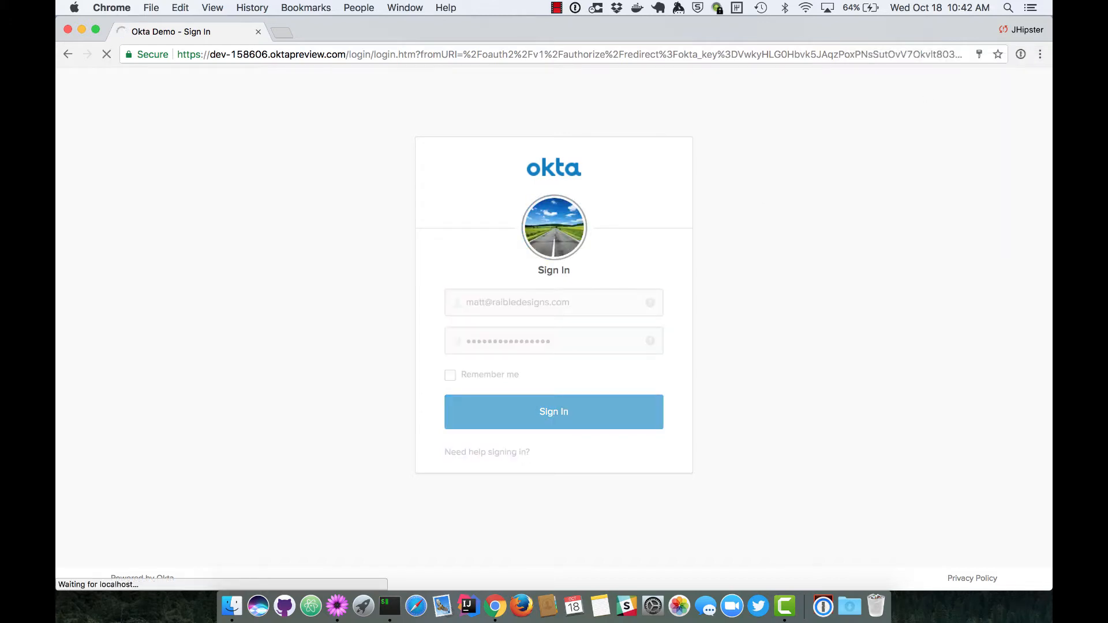
click(553, 411)
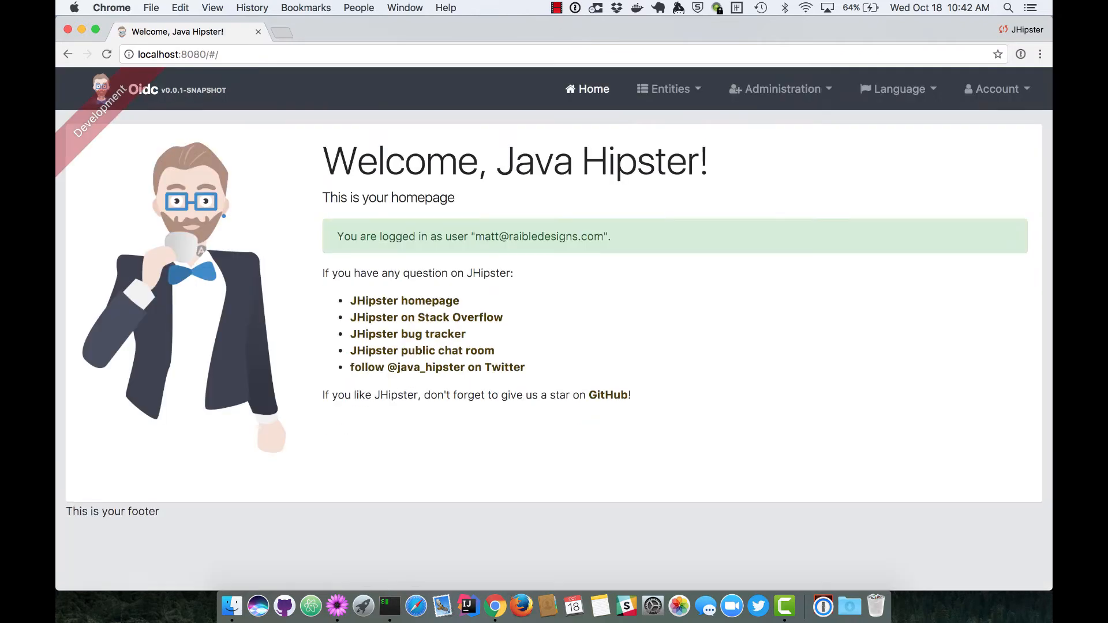
click(780, 89)
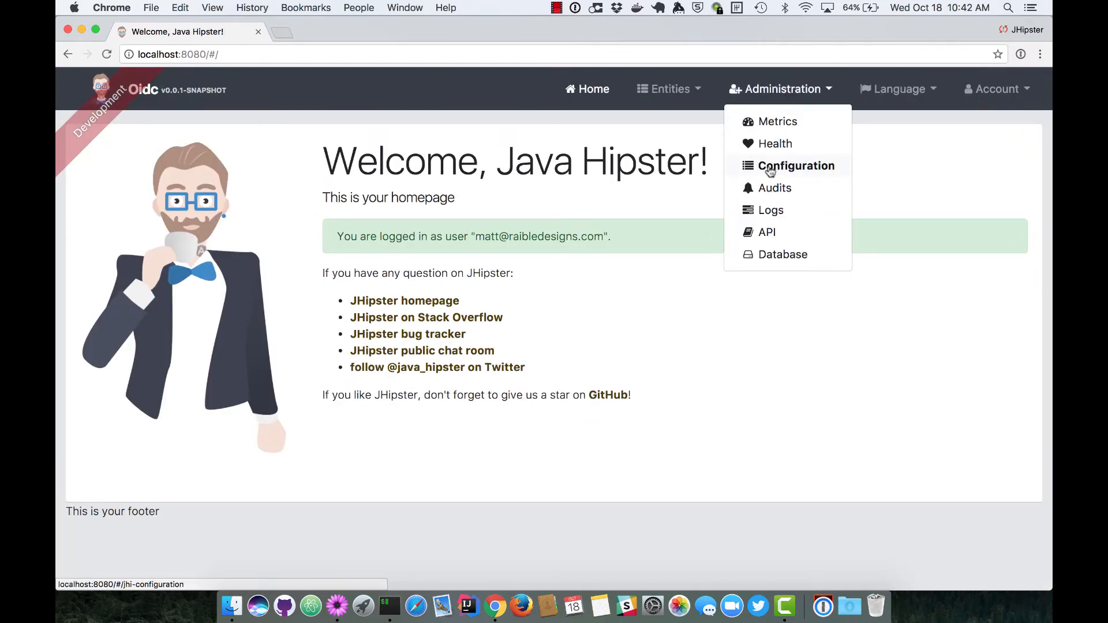
click(774, 187)
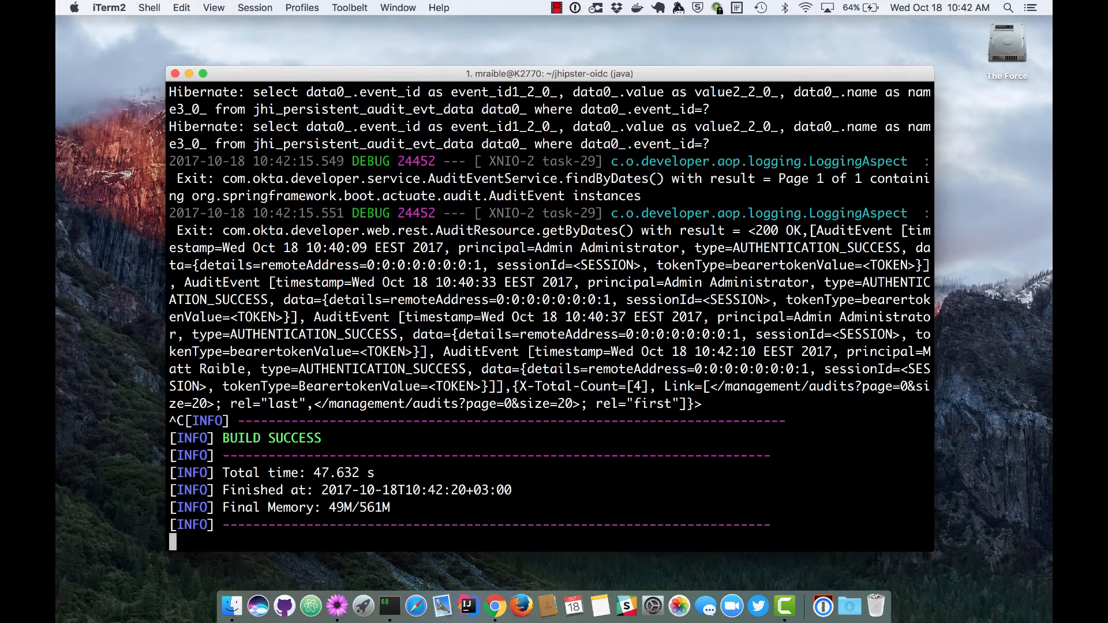
- Run yo jhipster:cloudfoundry accepting oidc as the name and elephantsql as the database
text(yo jh)
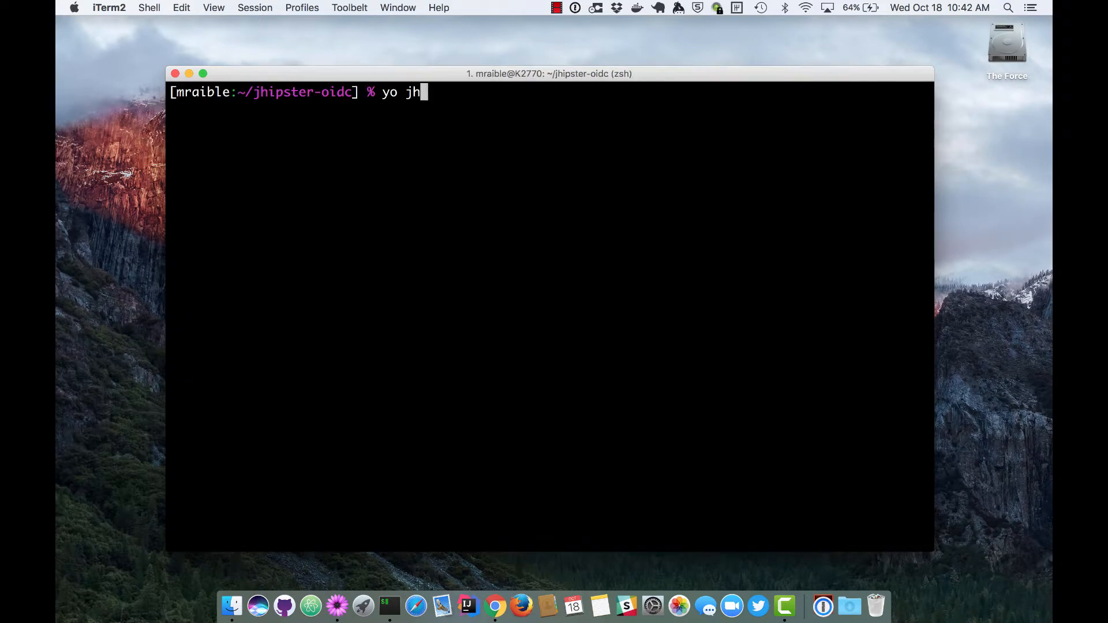
text(ipster:cloudfoundry)
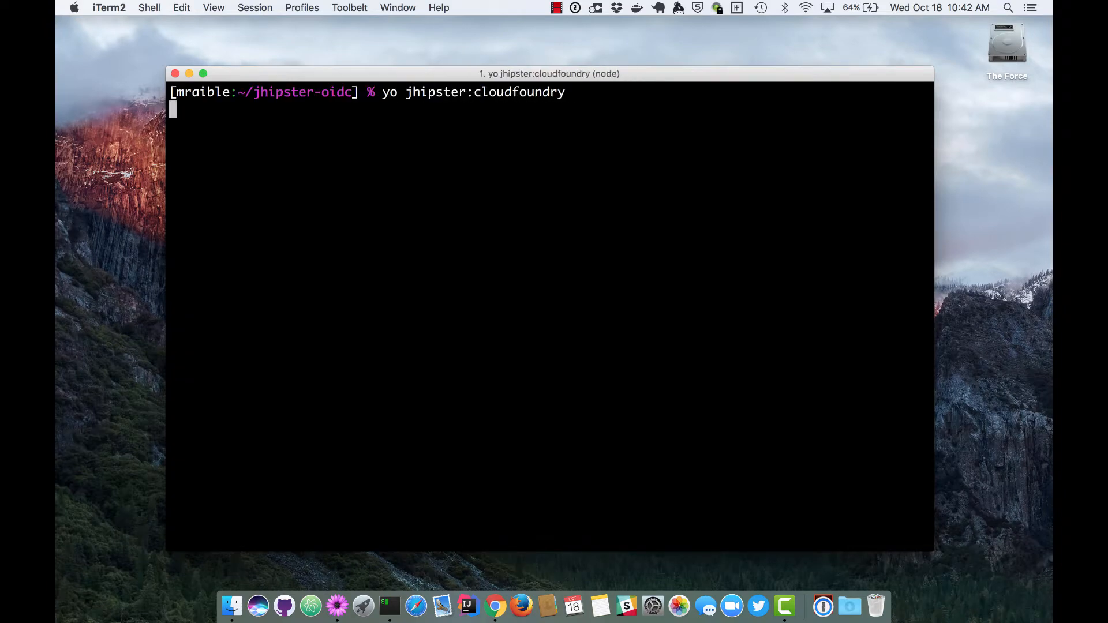
key(Return)
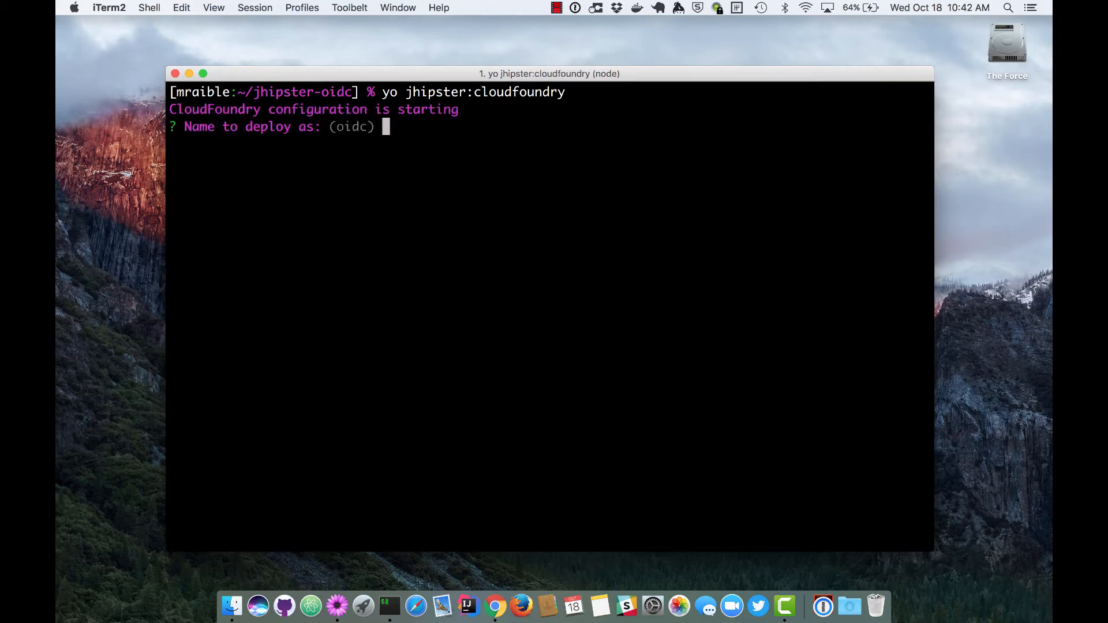
key(Return)
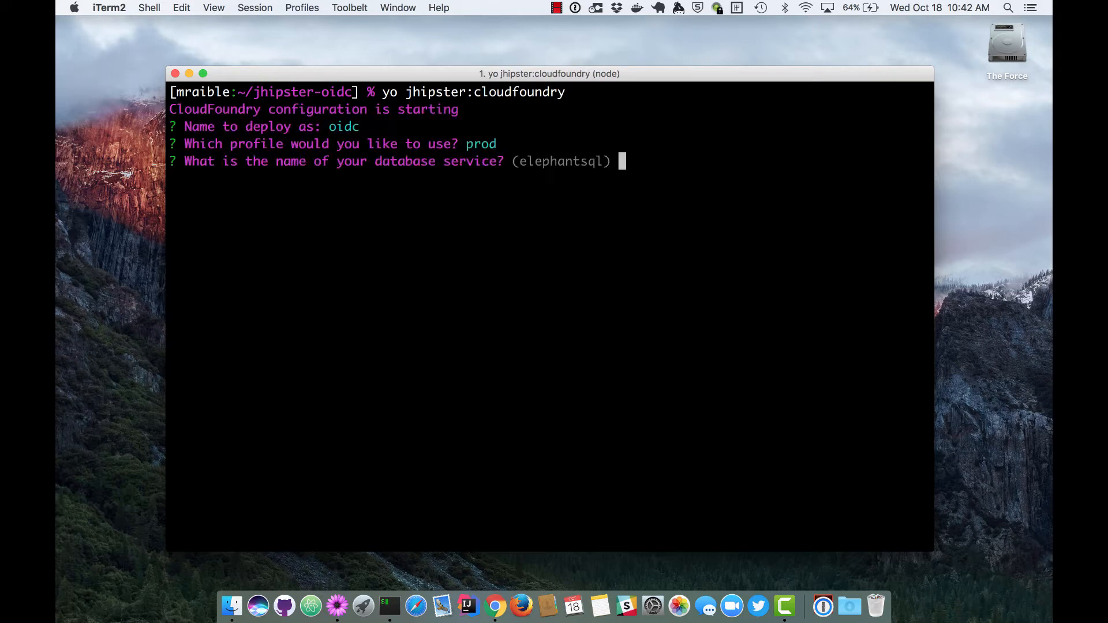
key(Return)
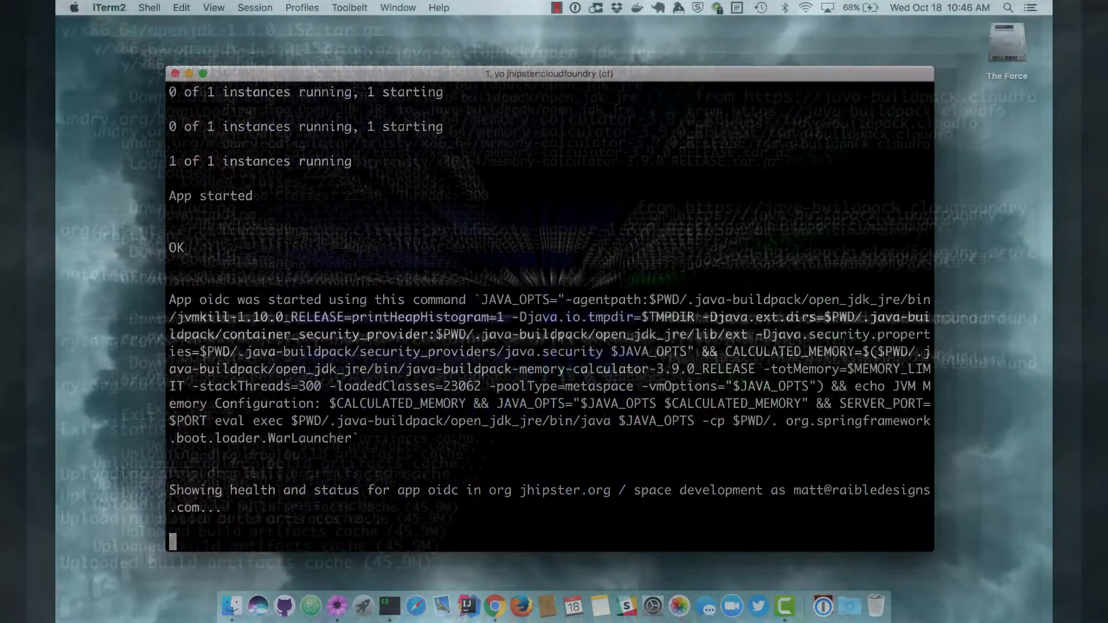
scroll(down, 3)
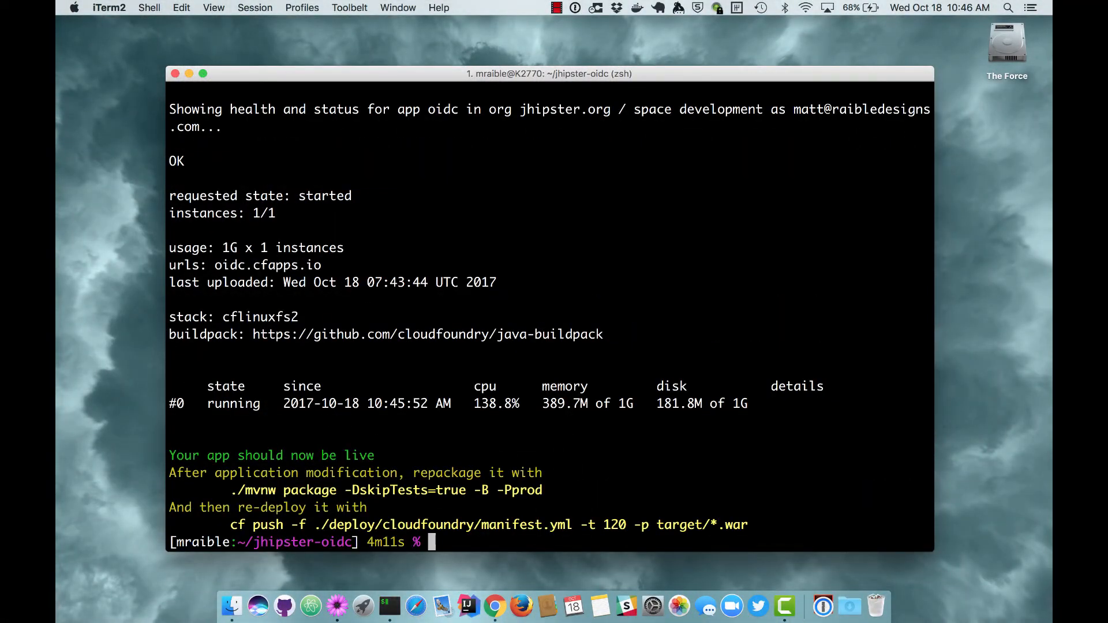
mouse_move(267, 266)
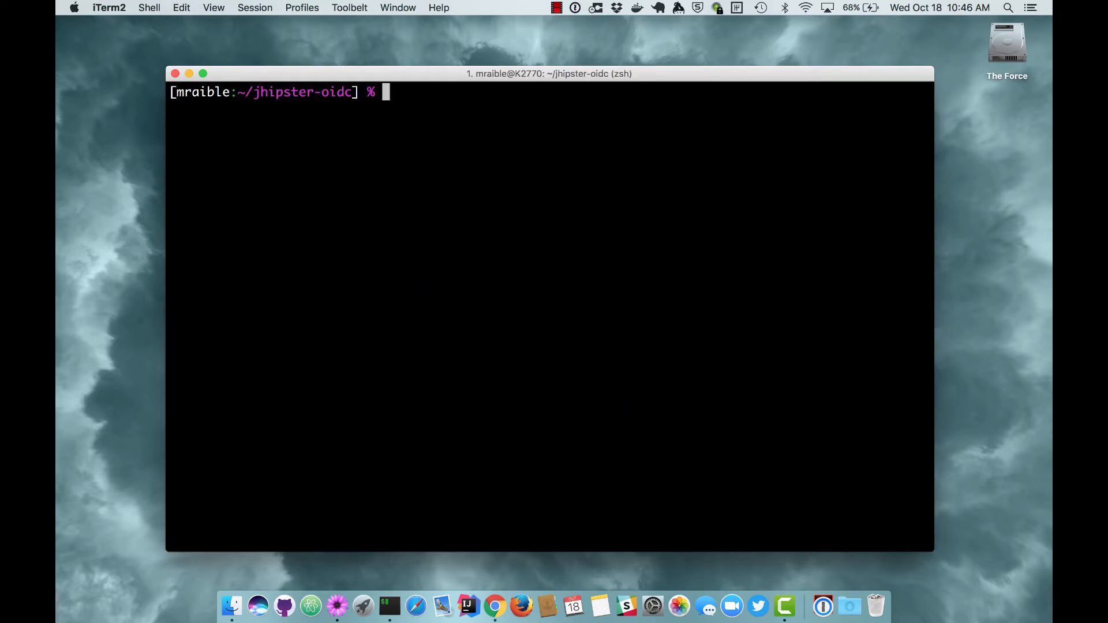
- Inspect ~/.okta-cf.sh, then run it for oidc to set the Okta environment variables
text(cat ~/.okta)
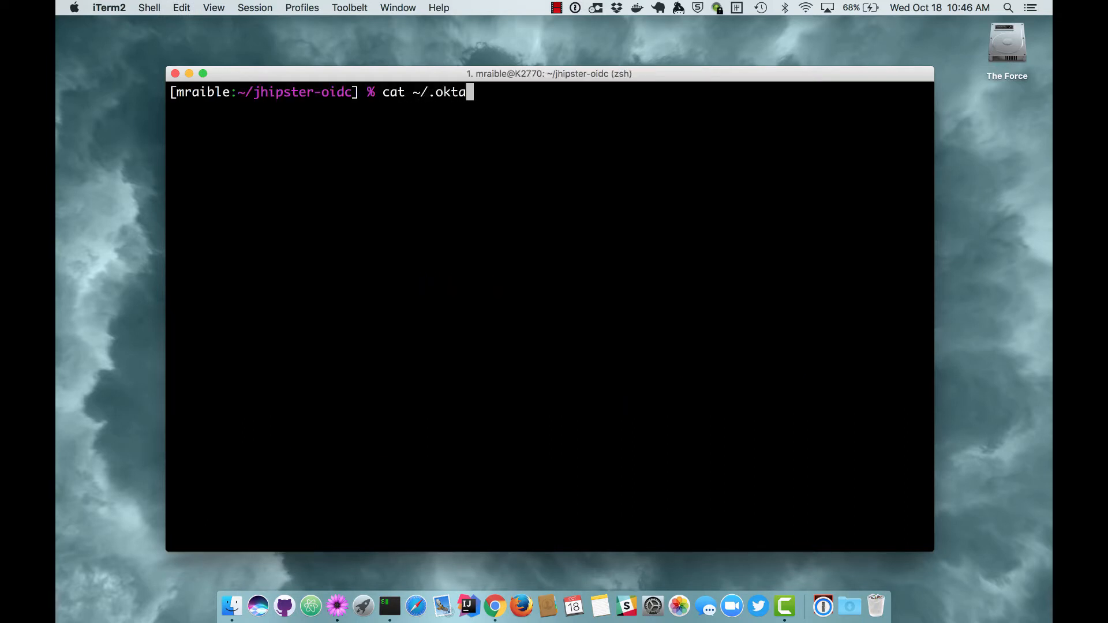
key(Return)
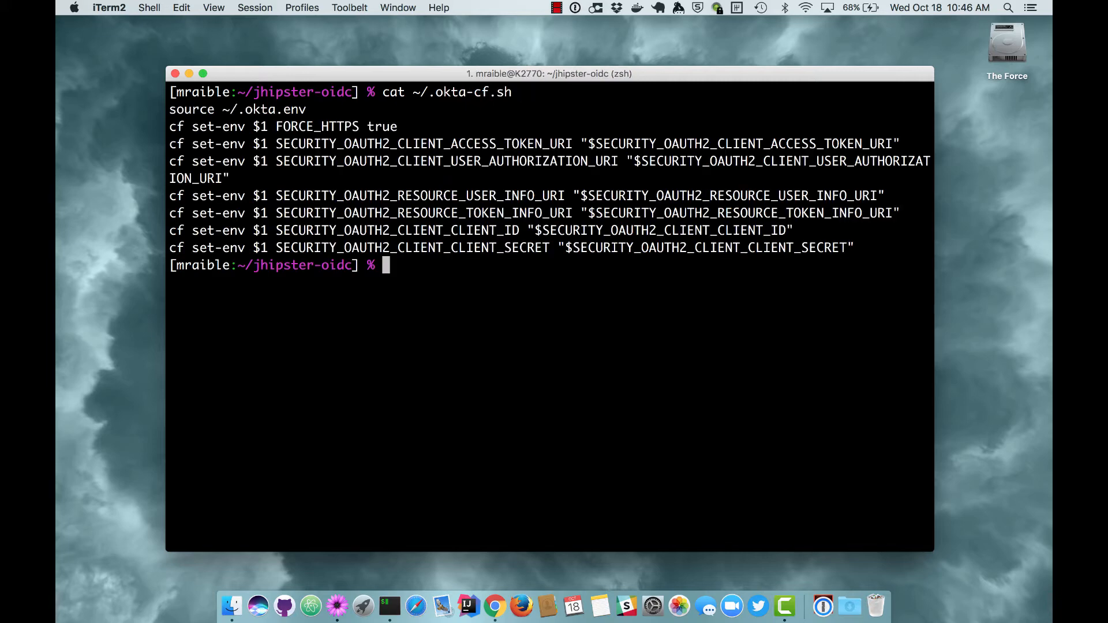
text(~/.okta-cf.sh oidc)
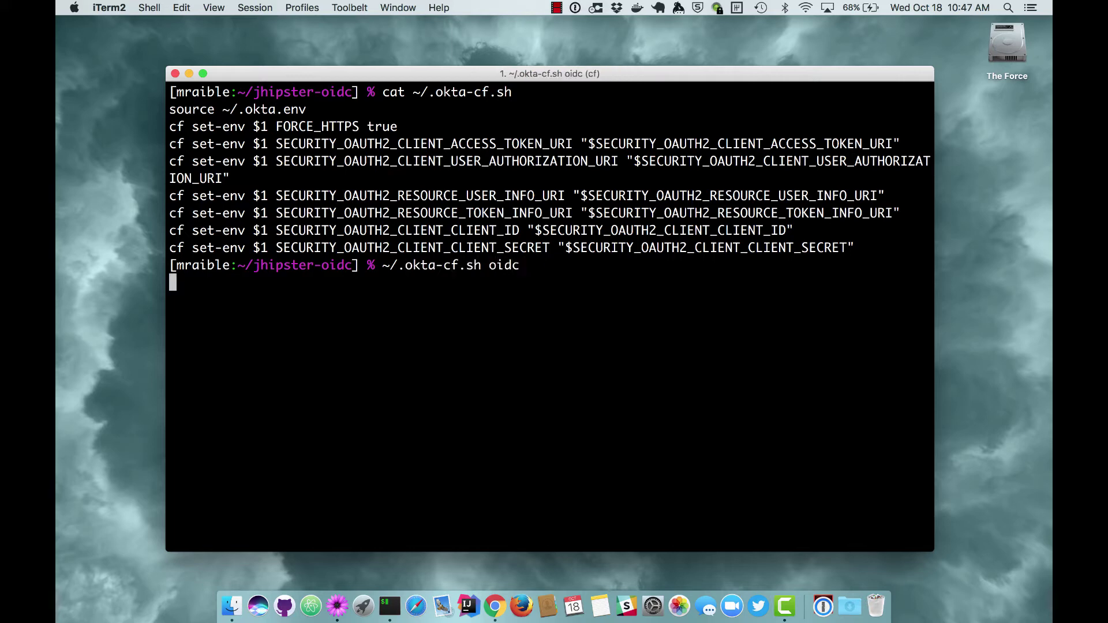
key(Return)
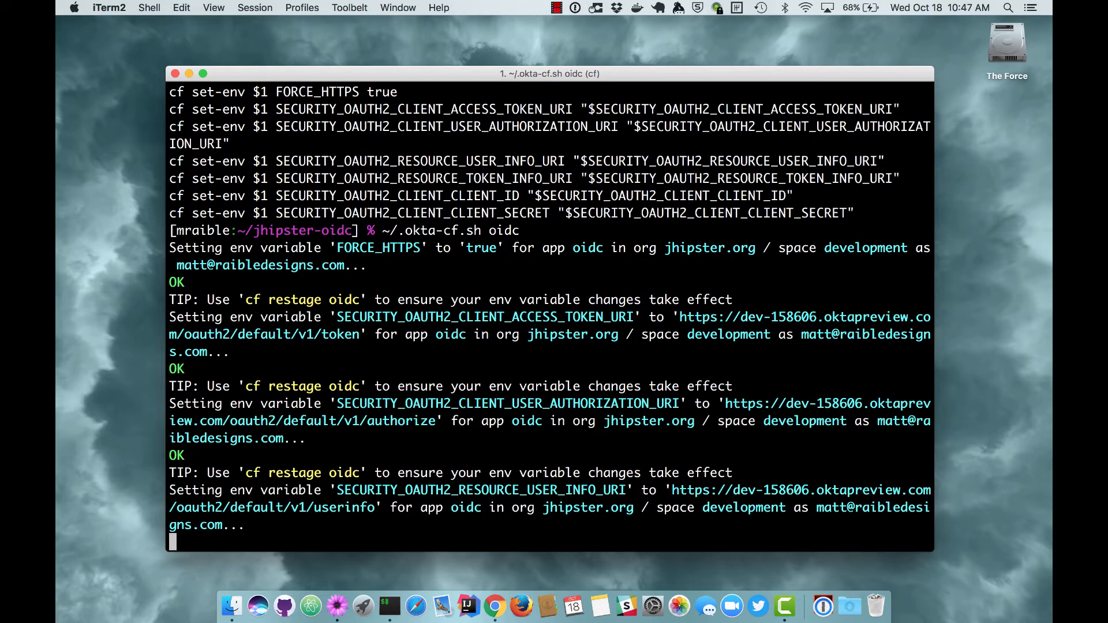
scroll(down, 3)
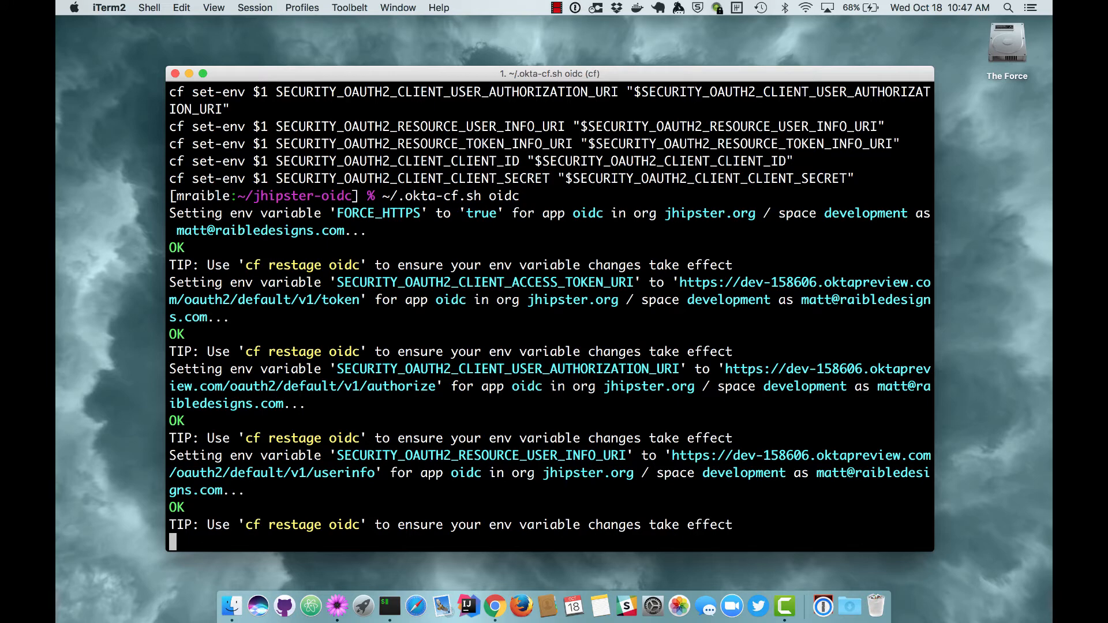
scroll(down, 3)
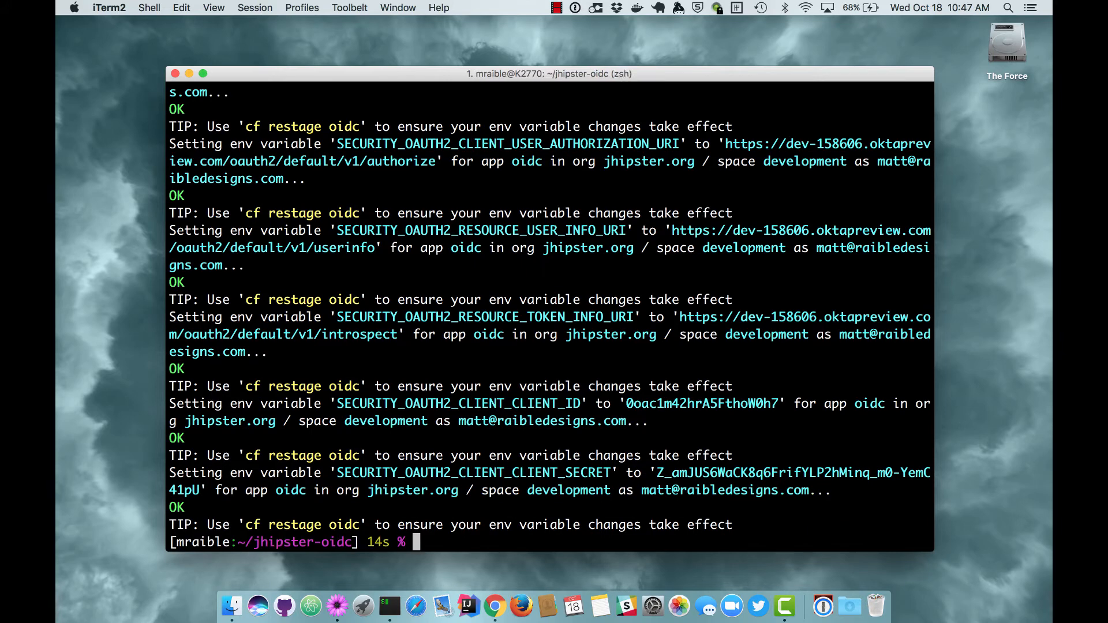
- Run cf restage oidc and start opening the JHipster security page in a second pane
text(cf resta)
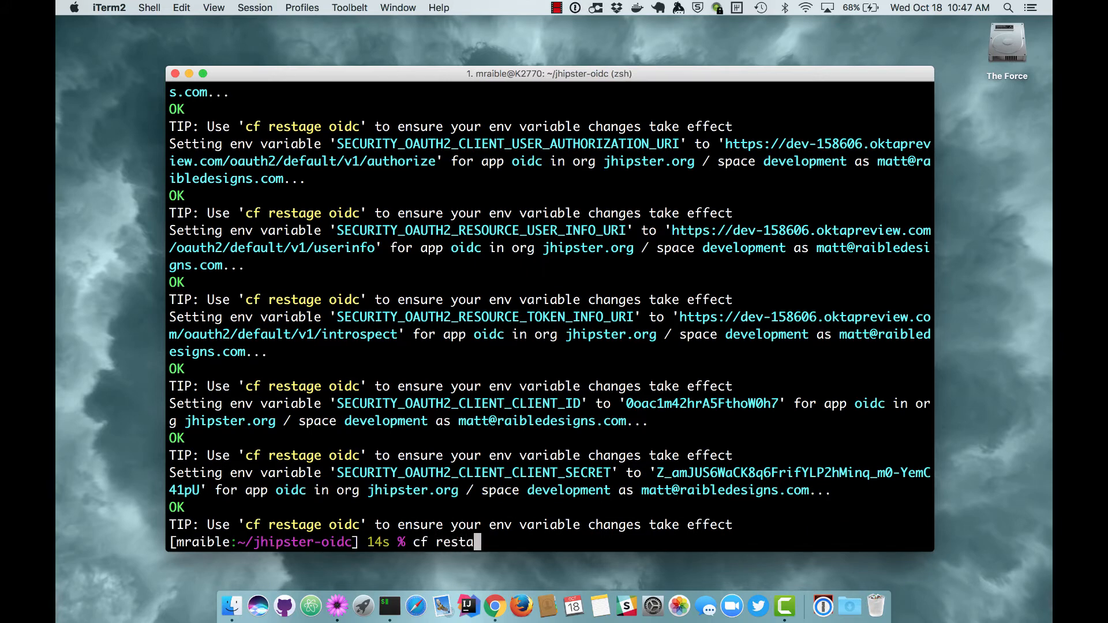
key(Return)
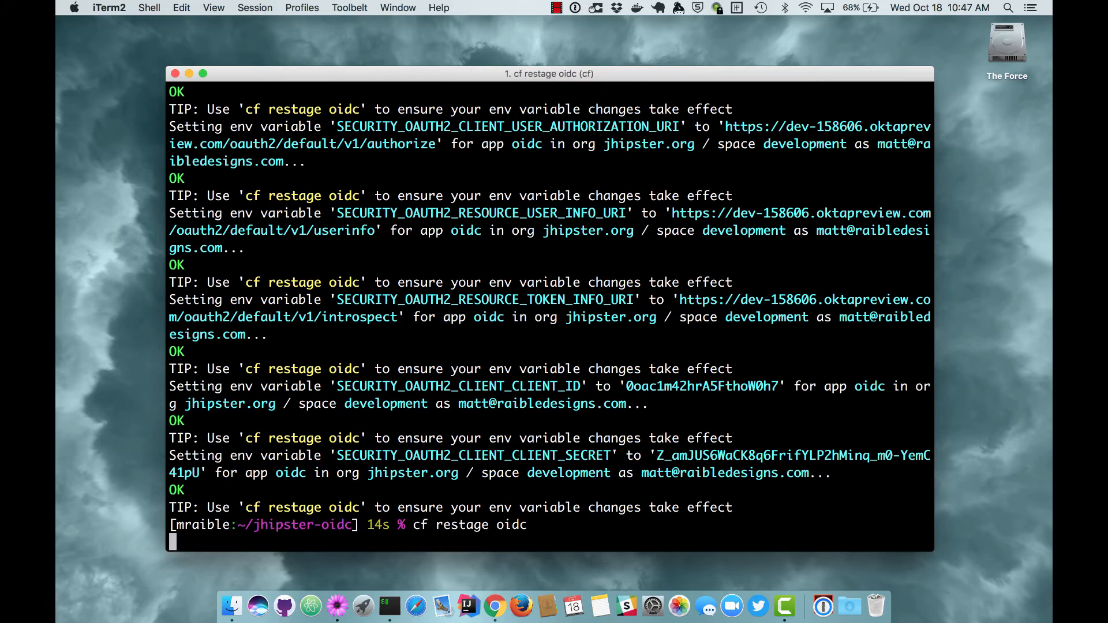
key(Return)
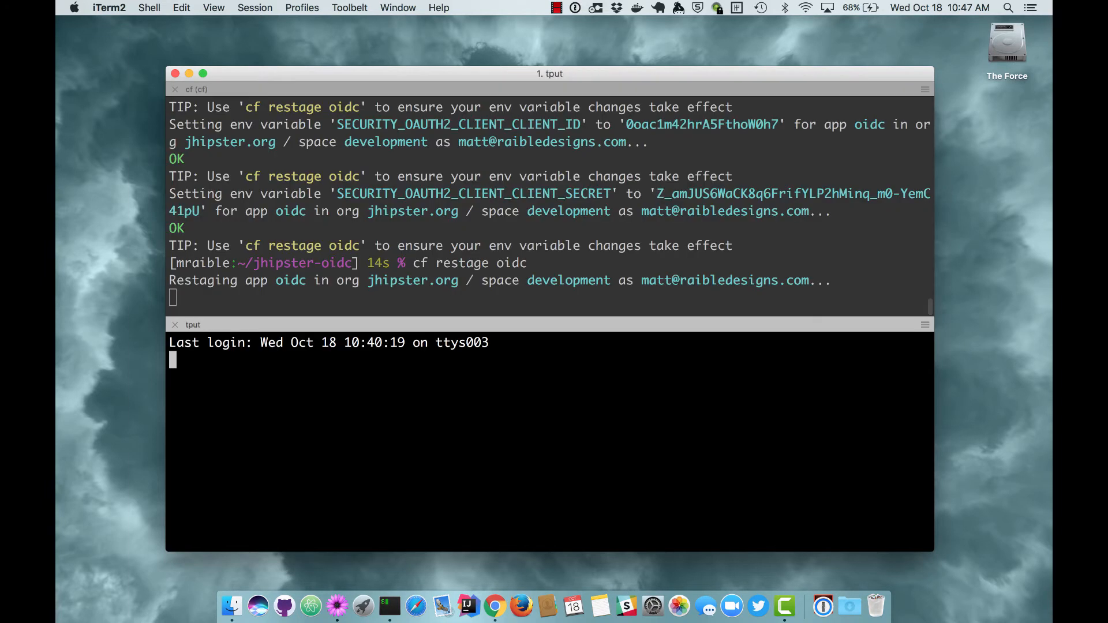
text(open http://)
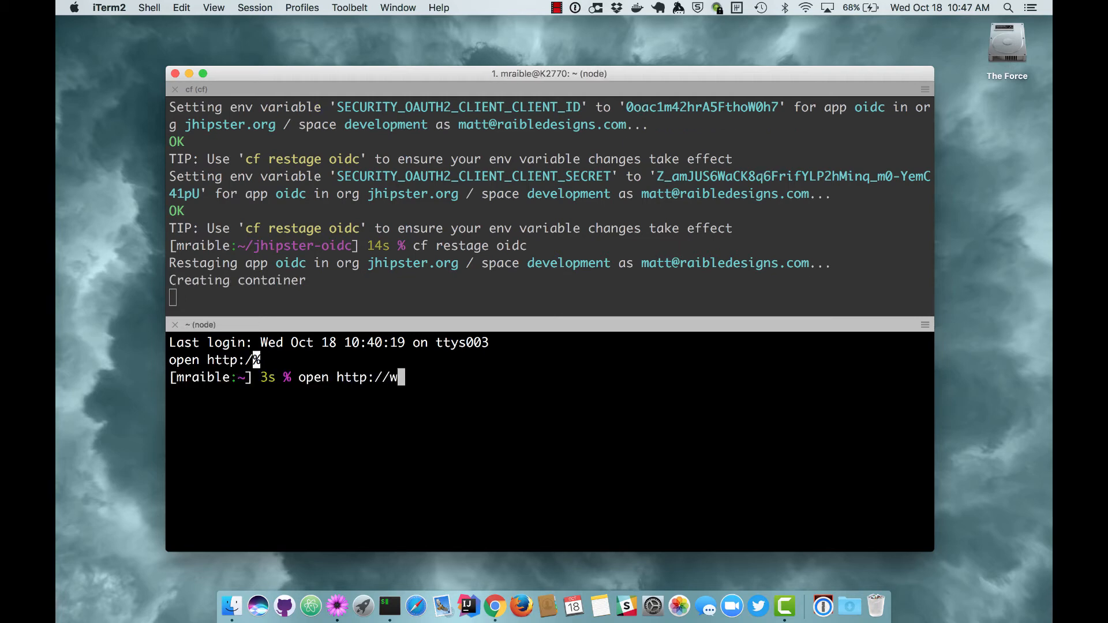
text(ww.jhipster.)
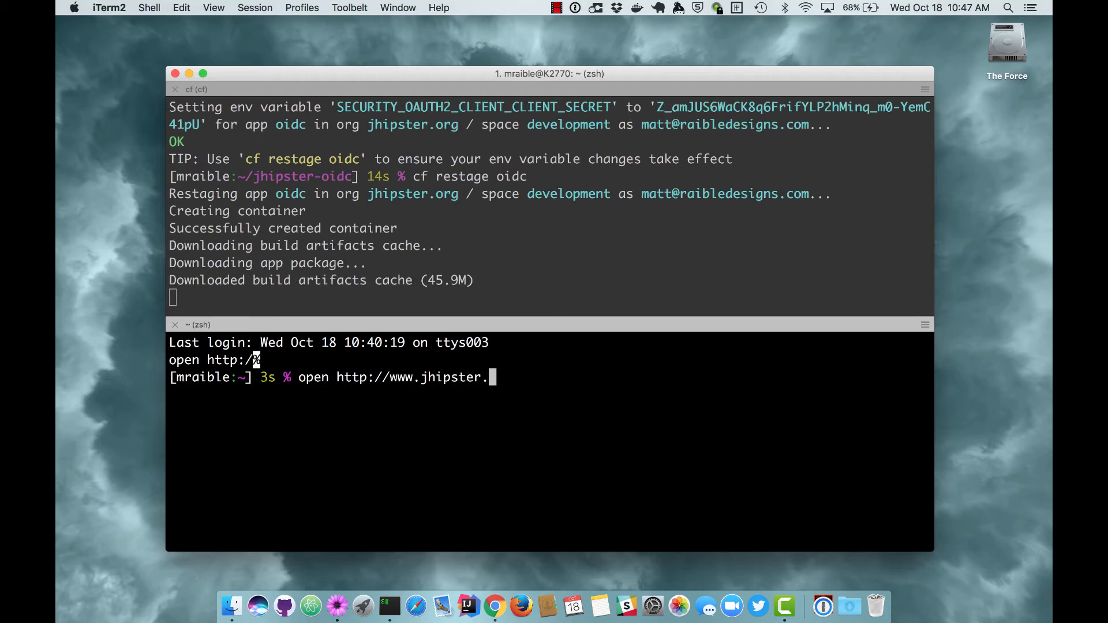
text(tech/security/)
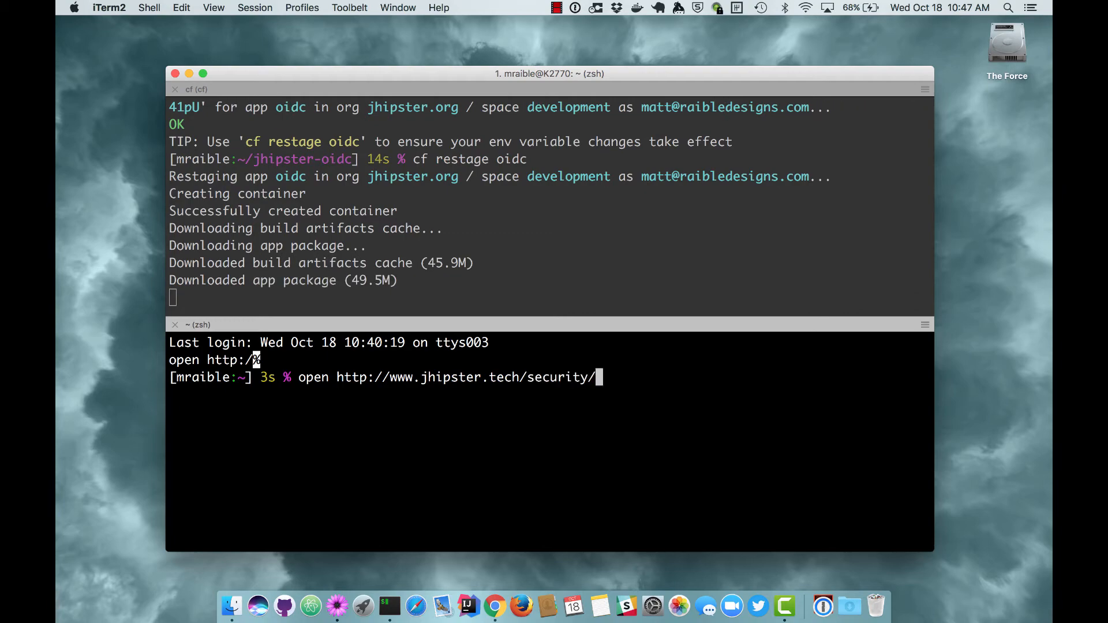
key(Return)
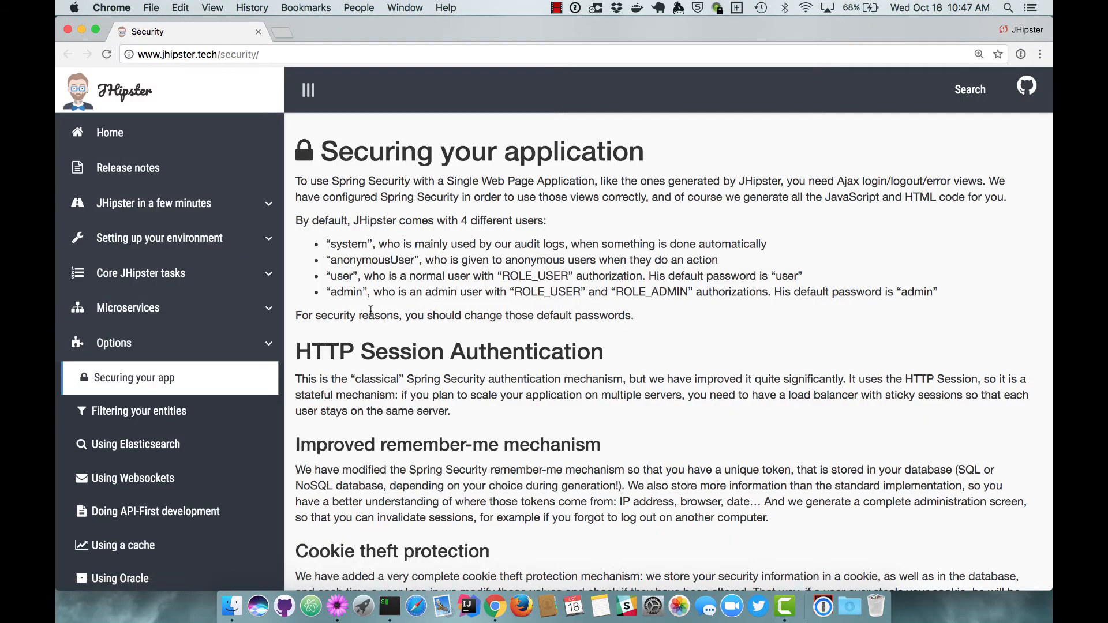
- Scroll down to the Okta and Cloud Foundry cf set-env instructions
scroll(down, 3)
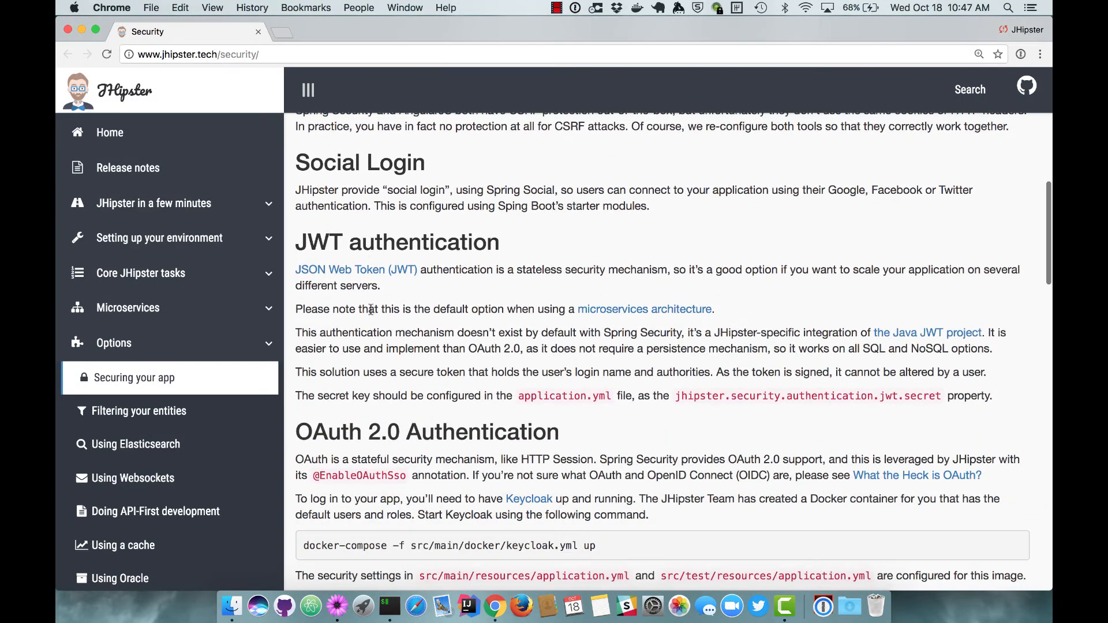
scroll(down, 3)
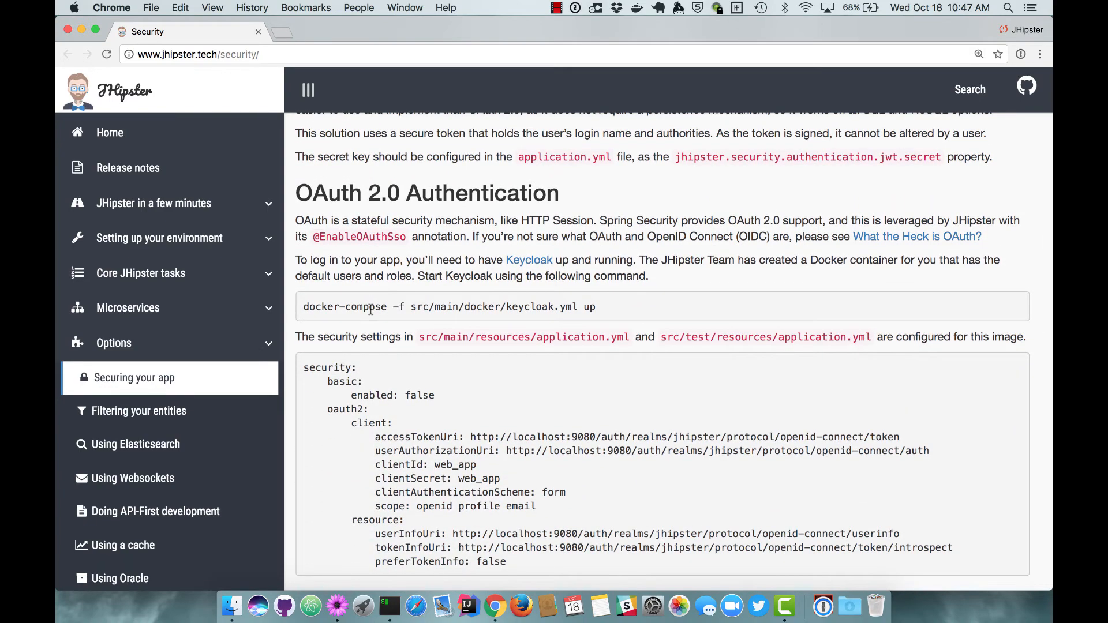
scroll(down, 3)
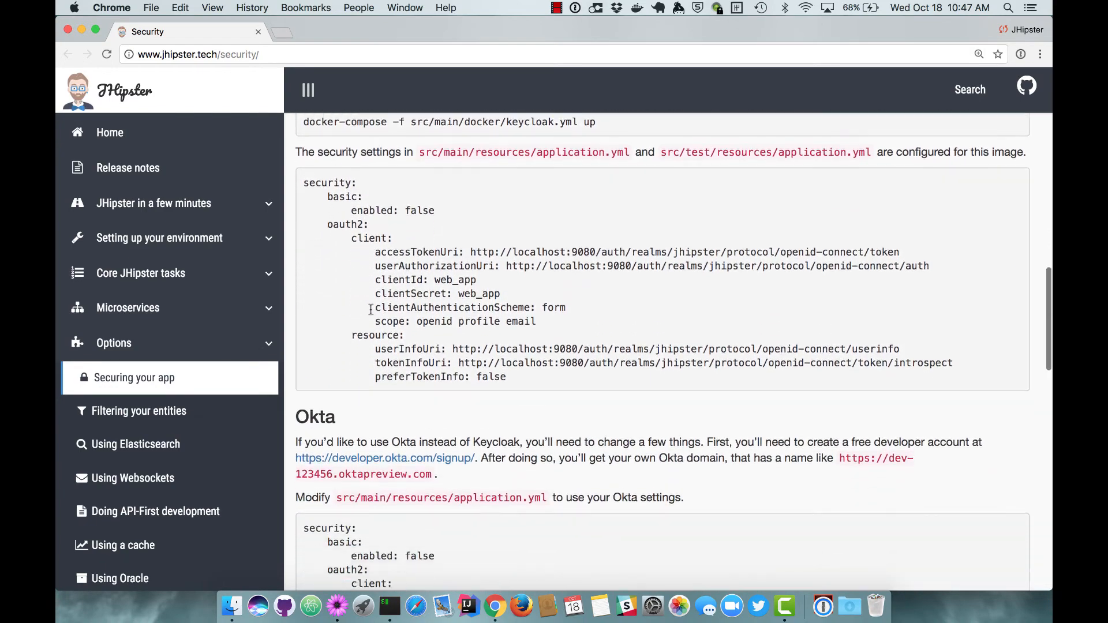
scroll(down, 3)
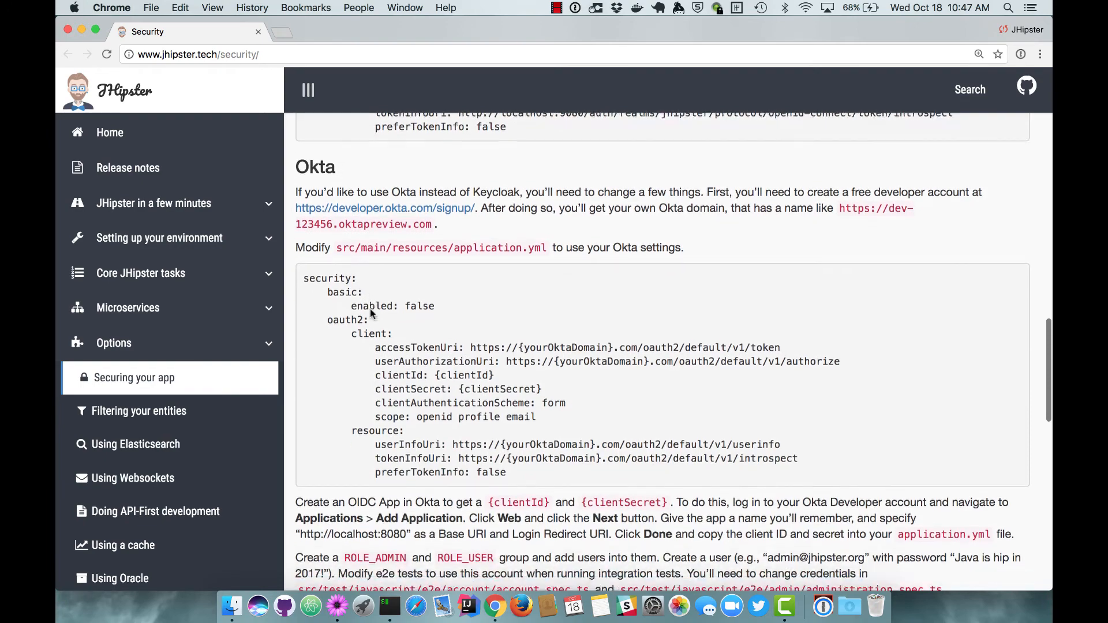
scroll(down, 3)
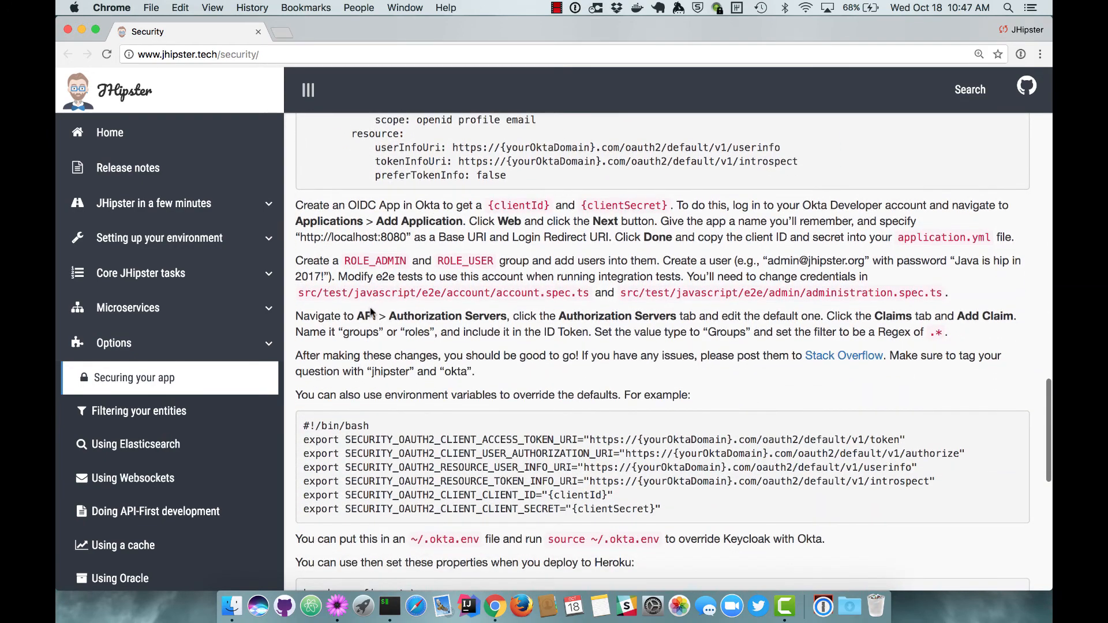
scroll(down, 3)
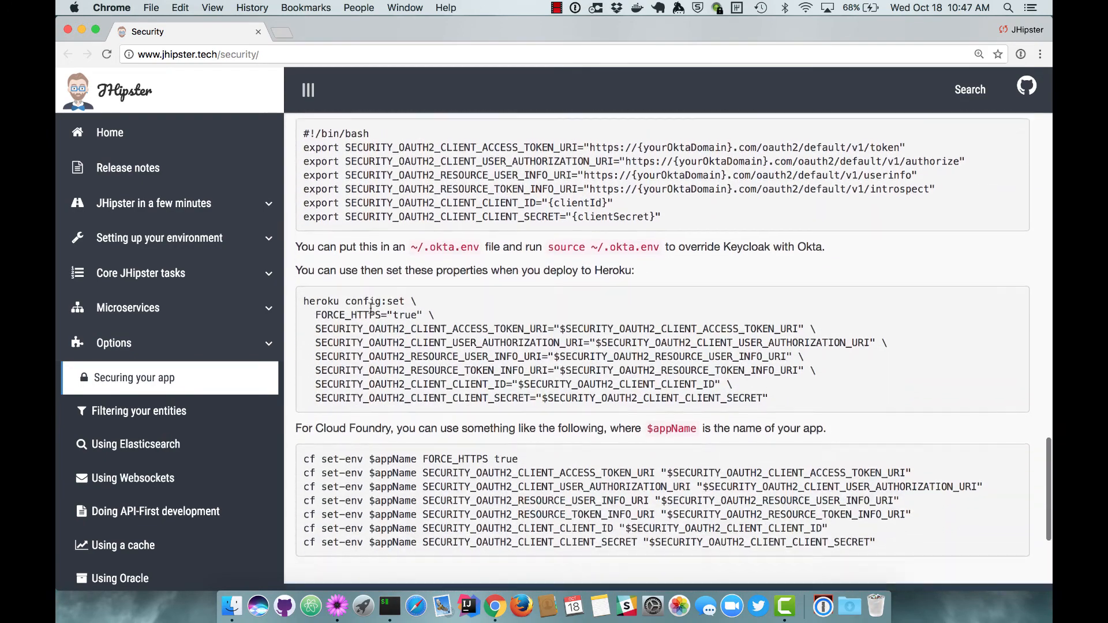
scroll(down, 3)
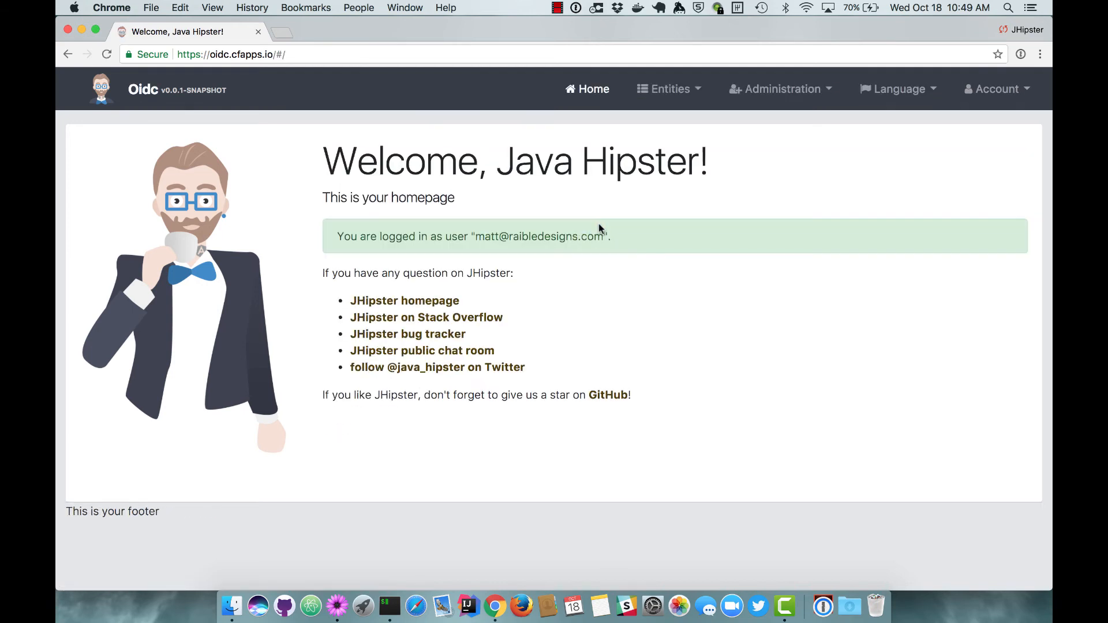
mouse_move(68, 33)
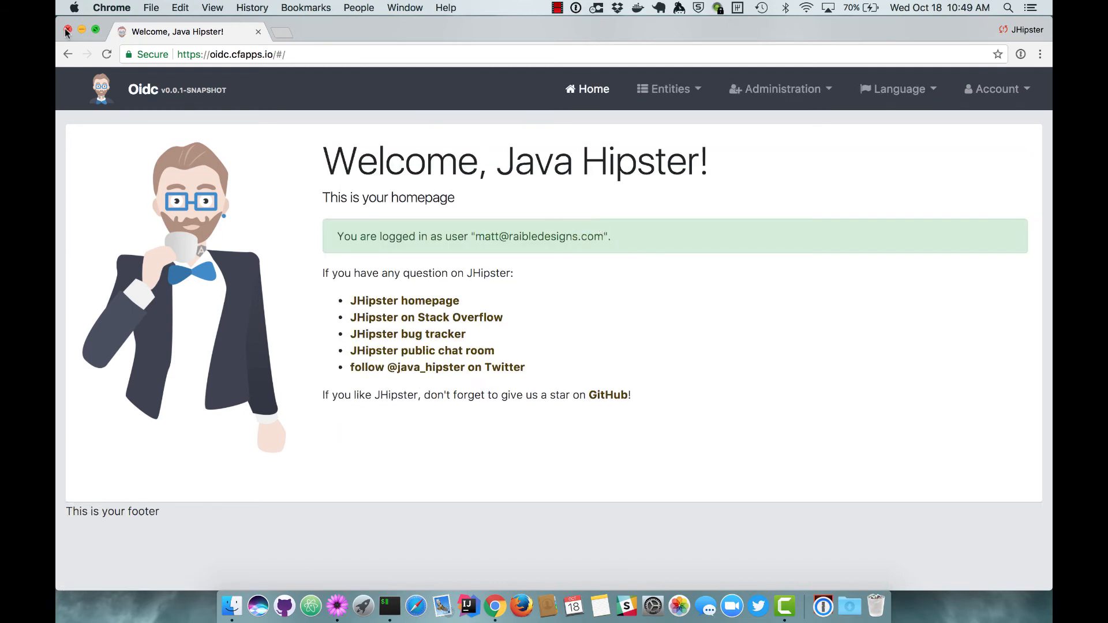
- Bring up Chrome's File menu after confirming the app shows a logged-in user
click(150, 8)
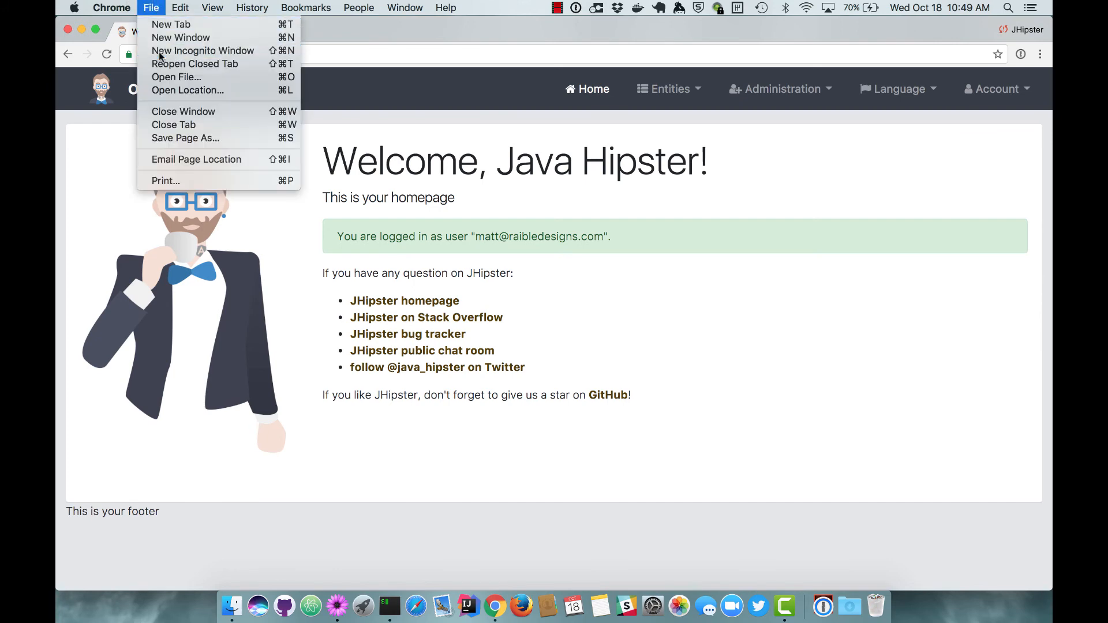
click(203, 50)
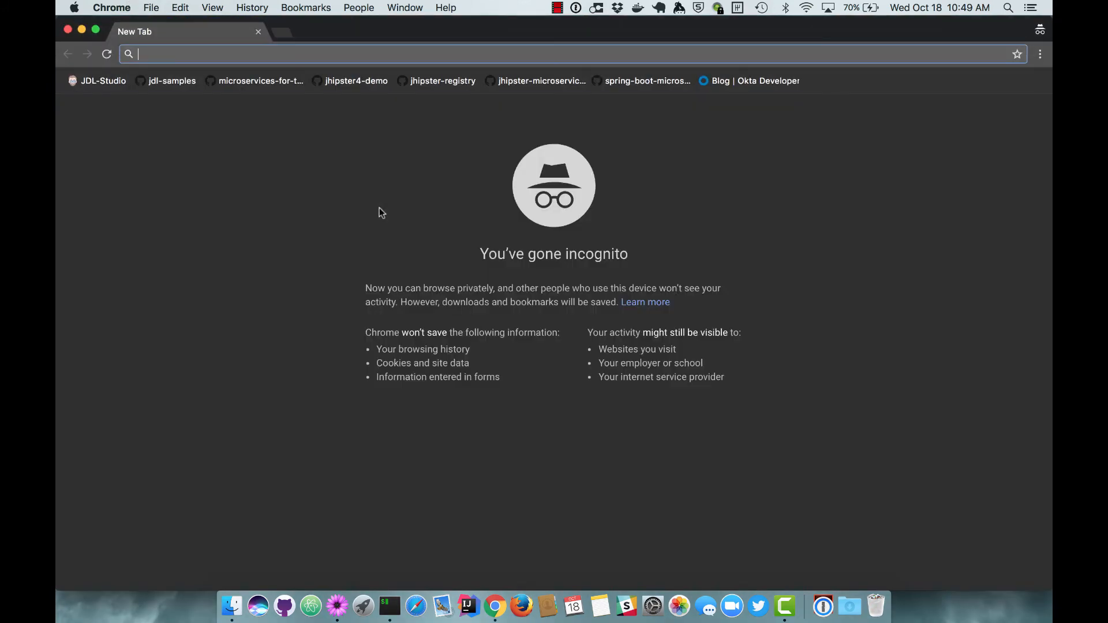
text(oidc)
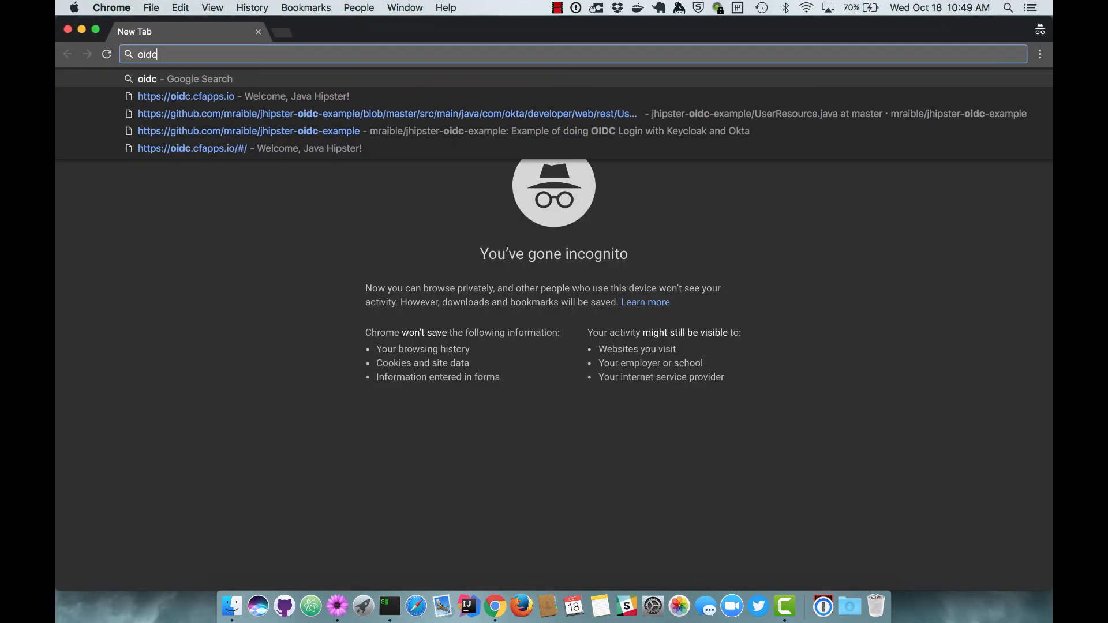
text(.cfapp)
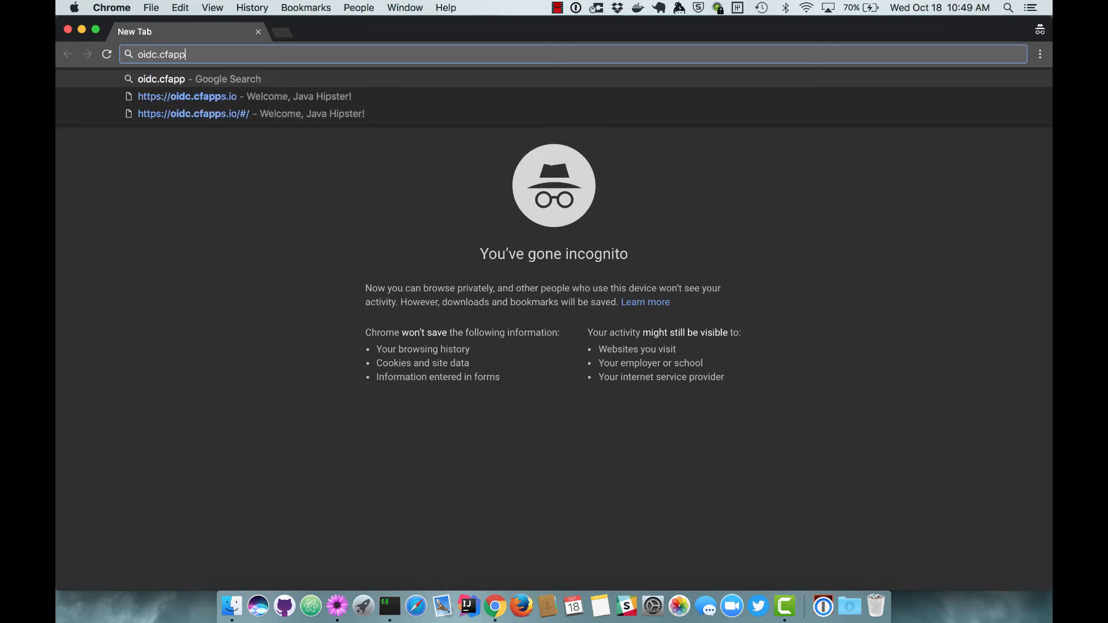
click(193, 114)
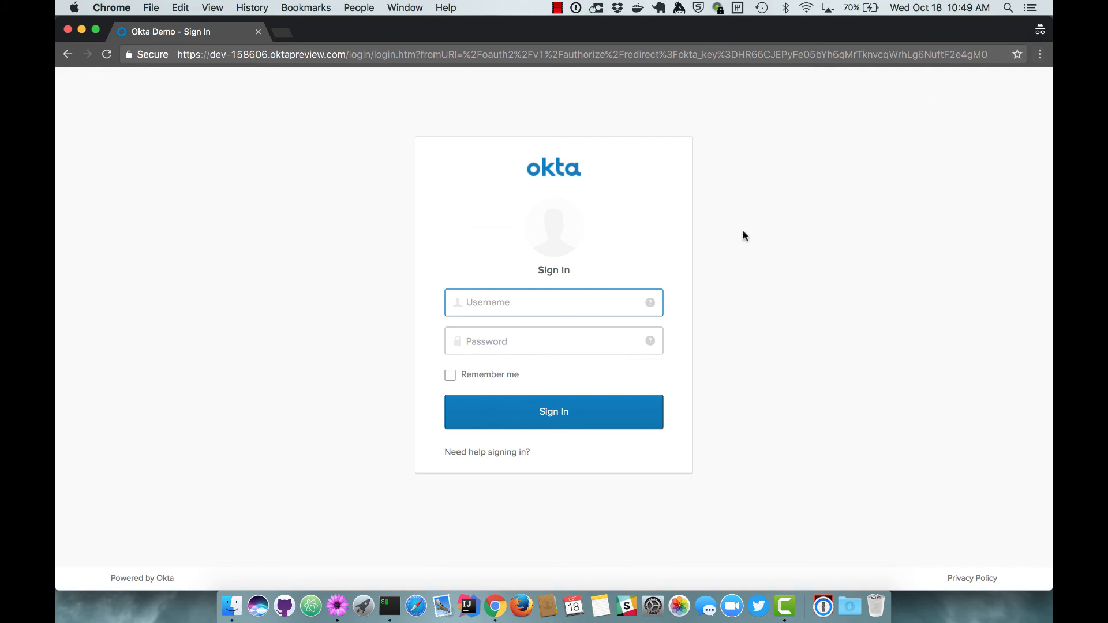
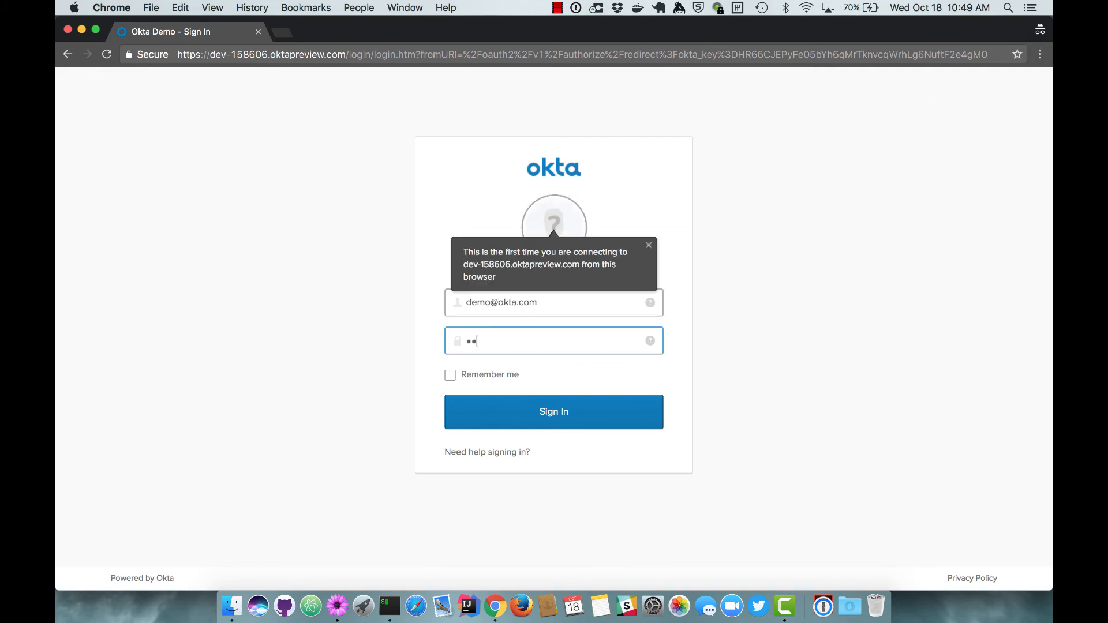
click(553, 412)
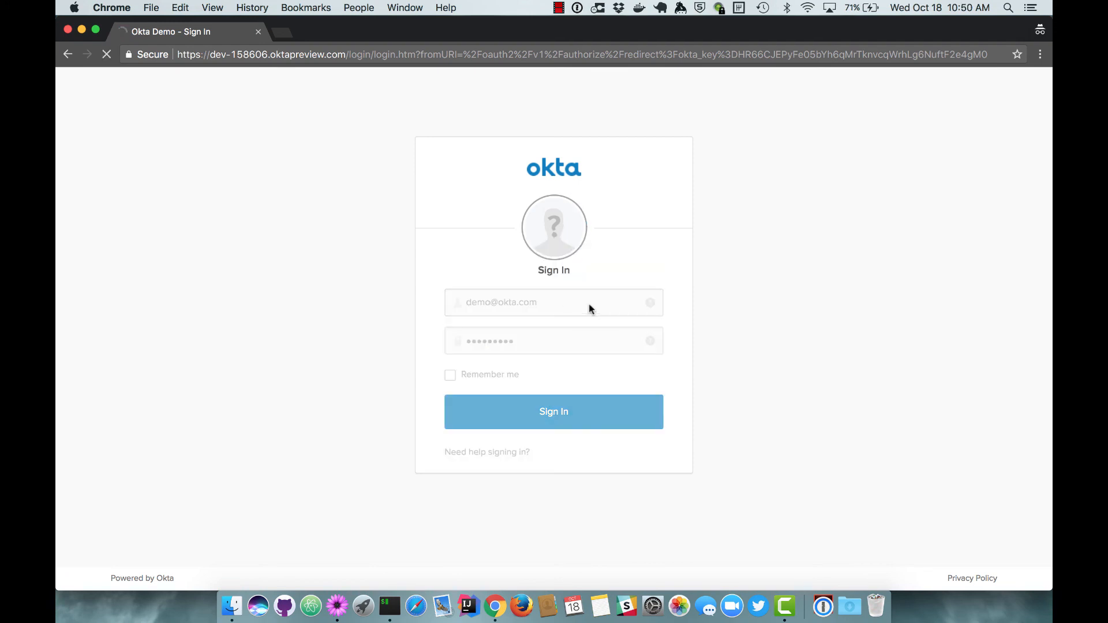
click(553, 411)
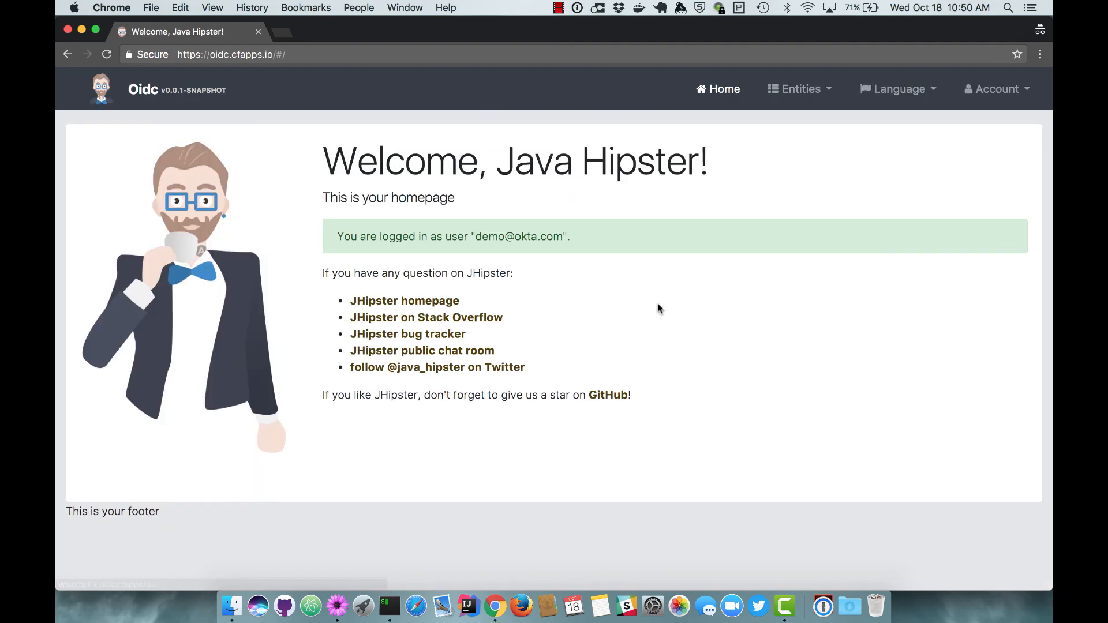